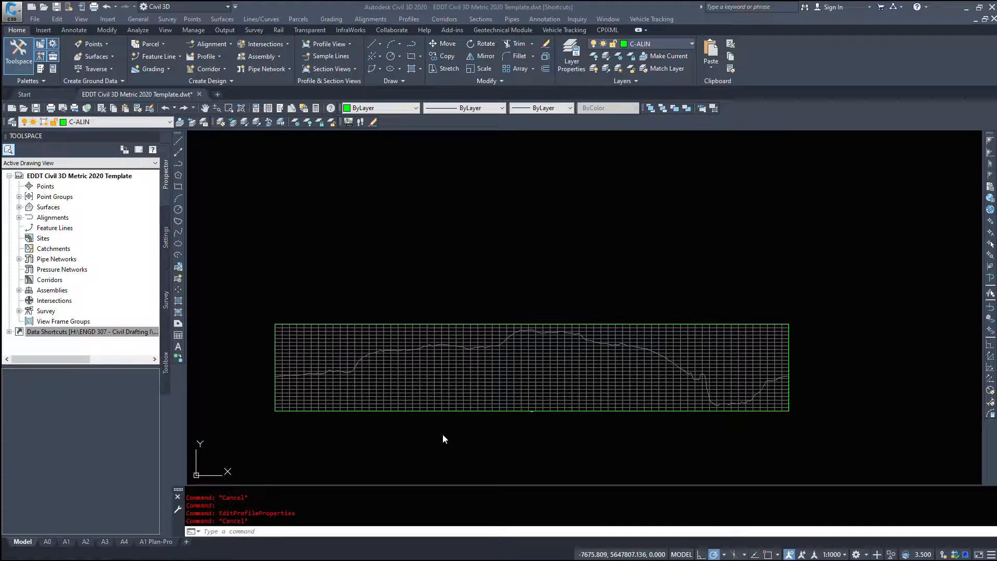
{"action": "mouse_move", "coordinate": [660, 453]}
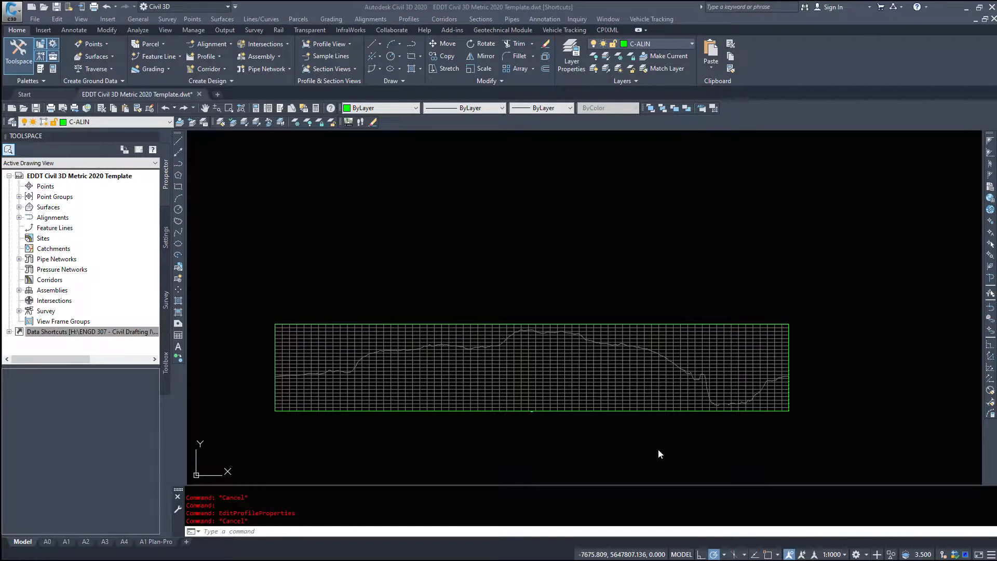
{"action": "mouse_move", "coordinate": [851, 427]}
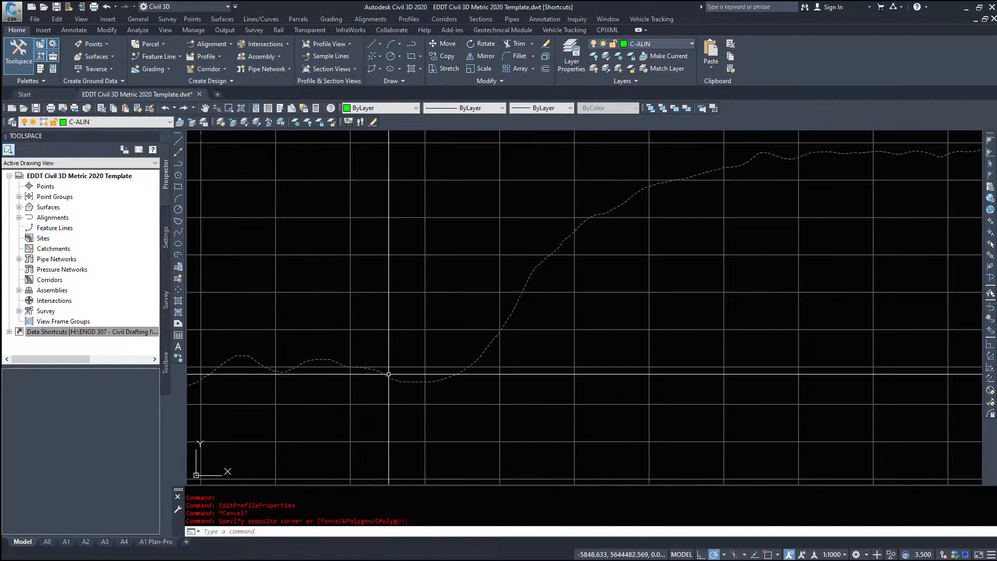
Step: Select the existing ground profile, then expand Alignments and Centerline Alignments in Prospector
{"action": "left_click", "coordinate": [380, 375]}
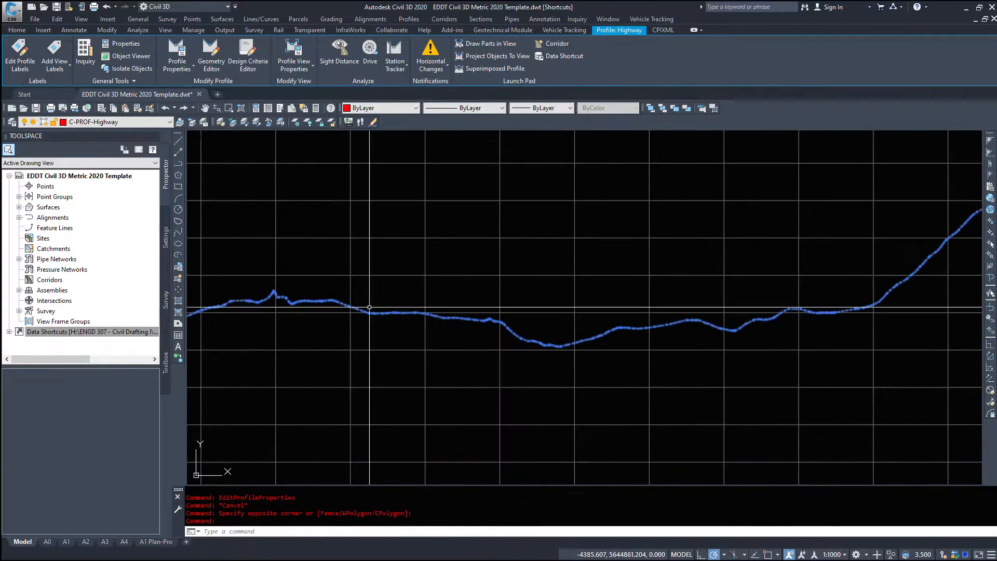
{"action": "mouse_move", "coordinate": [372, 320]}
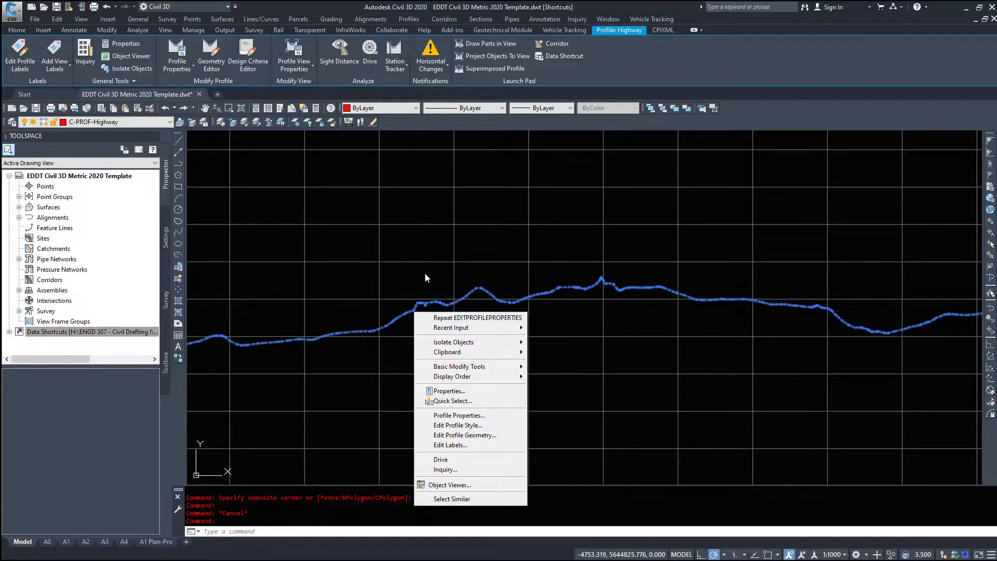
{"action": "mouse_move", "coordinate": [301, 376]}
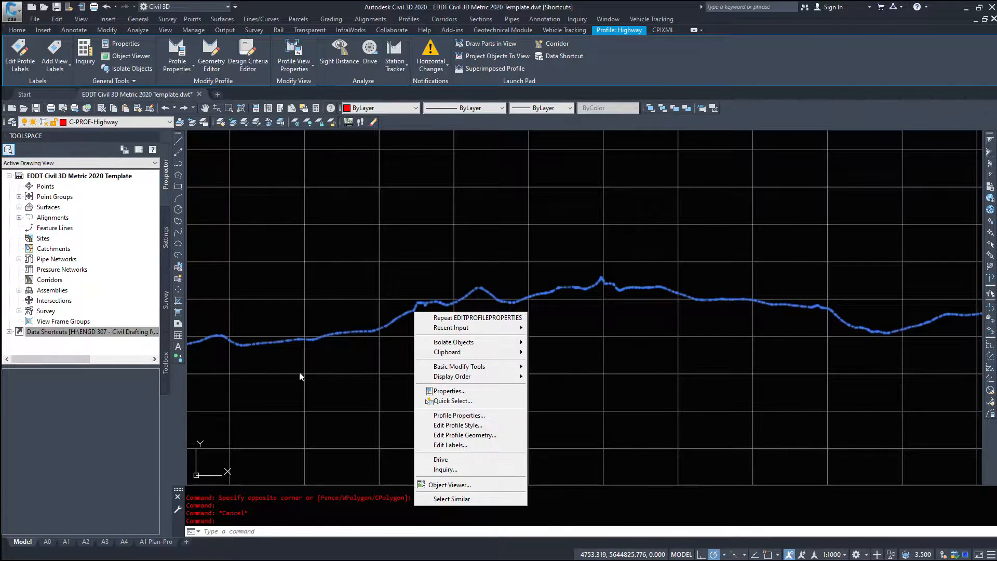
{"action": "left_click", "coordinate": [459, 414]}
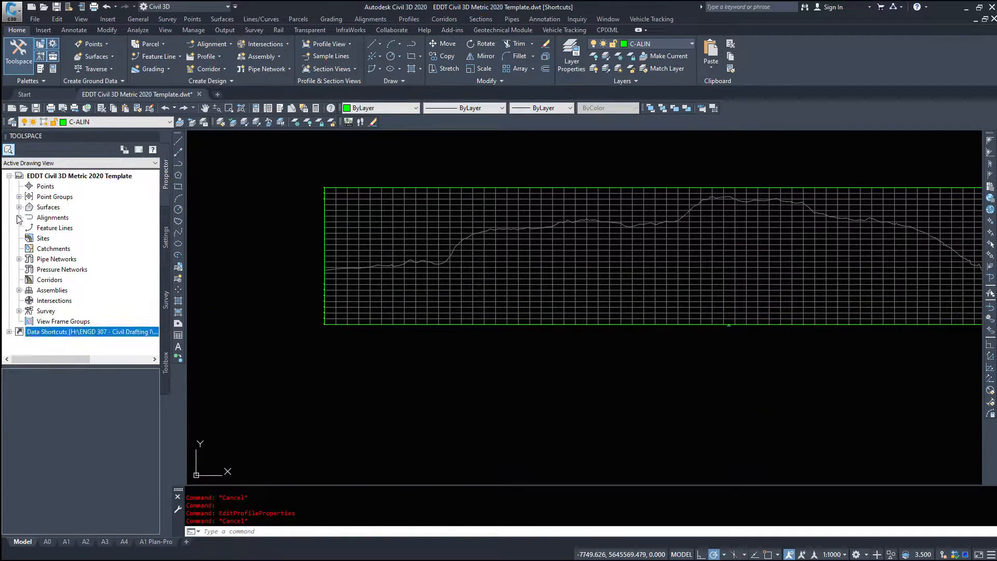
{"action": "left_click", "coordinate": [19, 217]}
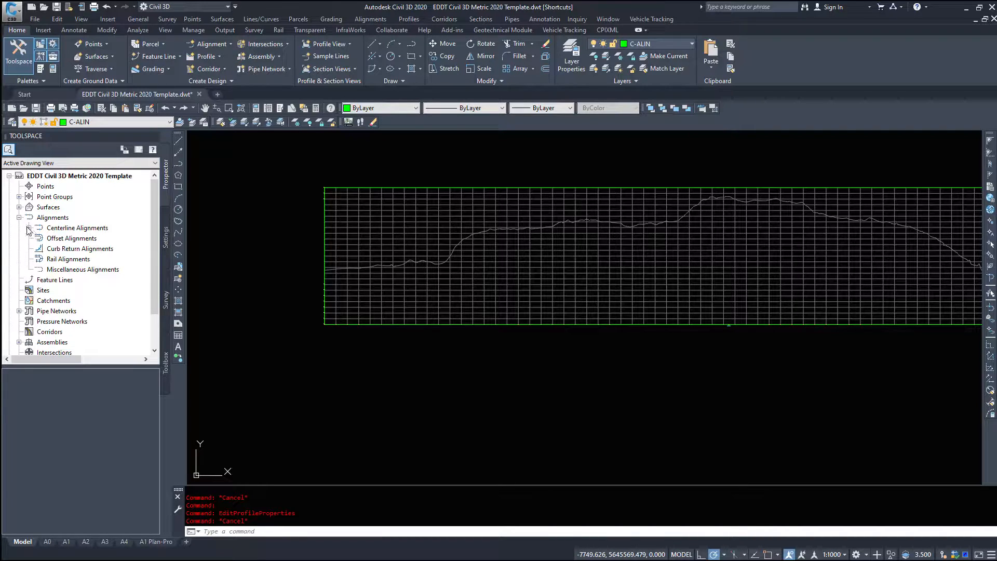
{"action": "left_click", "coordinate": [38, 228]}
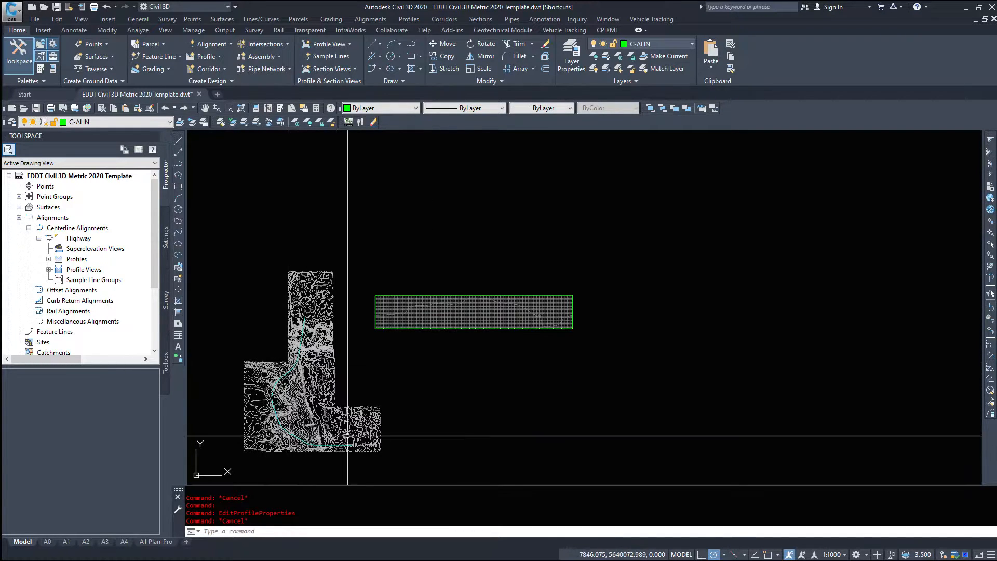
{"action": "right_click", "coordinate": [455, 312]}
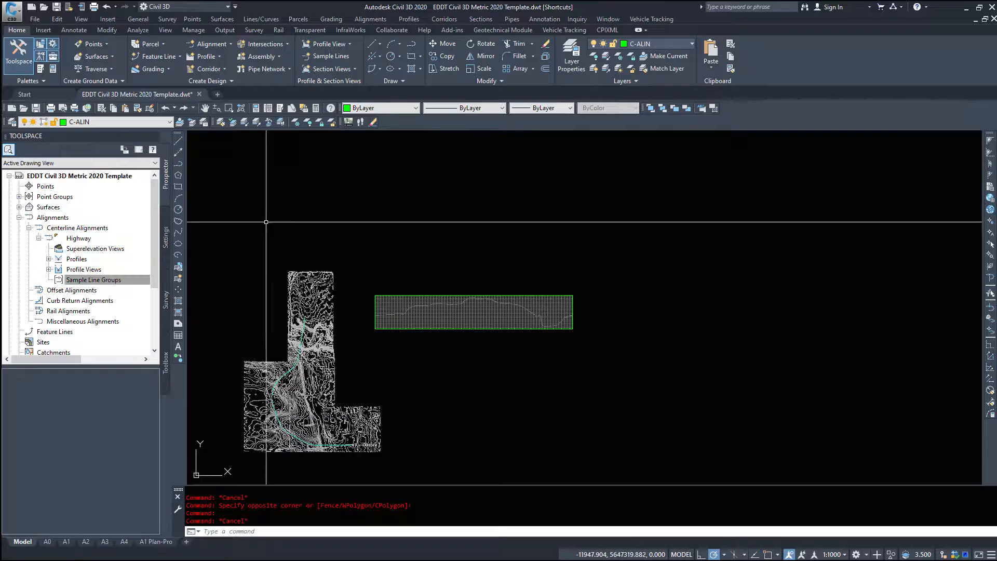
{"action": "mouse_move", "coordinate": [644, 334]}
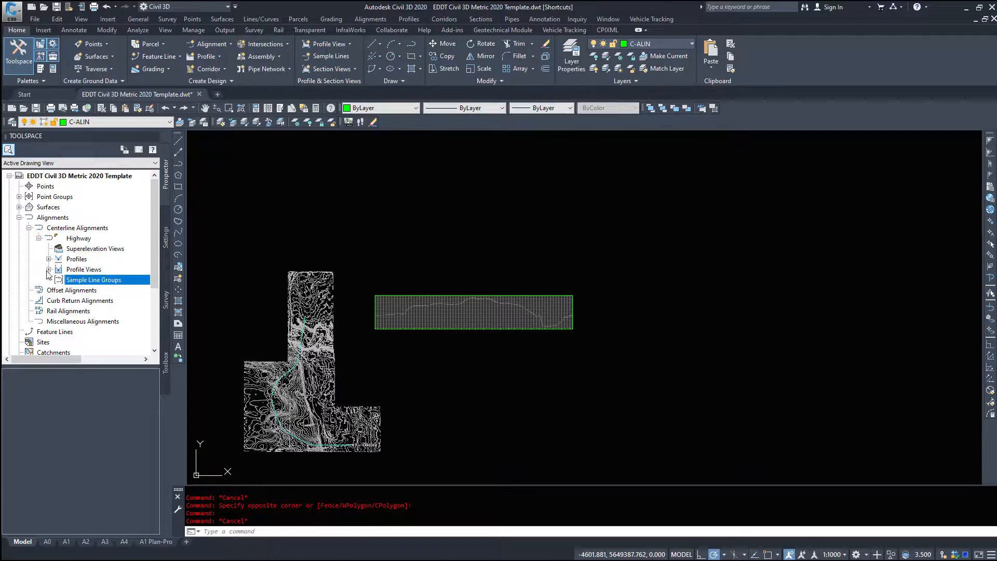
Step: List the Highway alignment's profile views and profiles in Prospector
{"action": "left_click", "coordinate": [48, 269]}
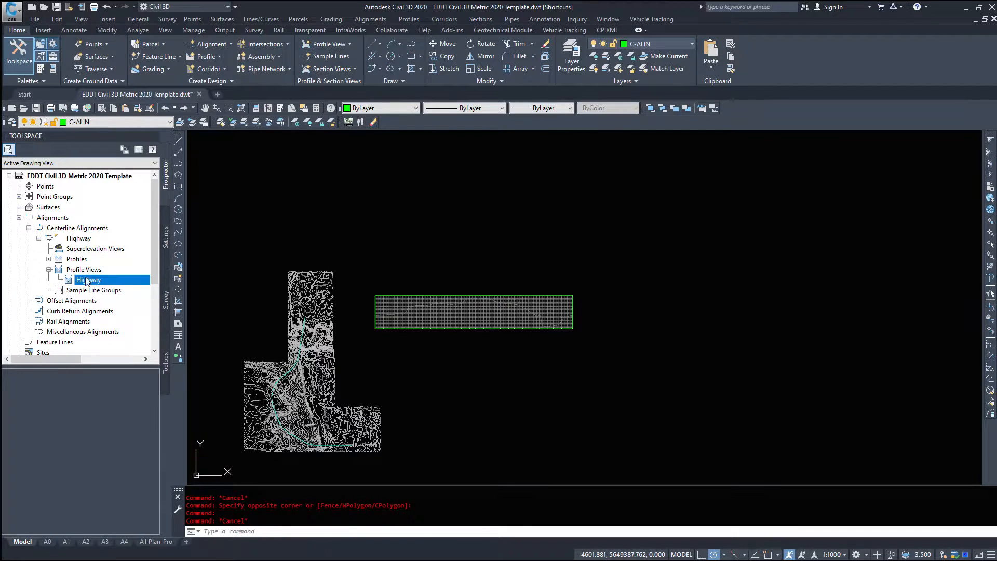
{"action": "left_click", "coordinate": [474, 311]}
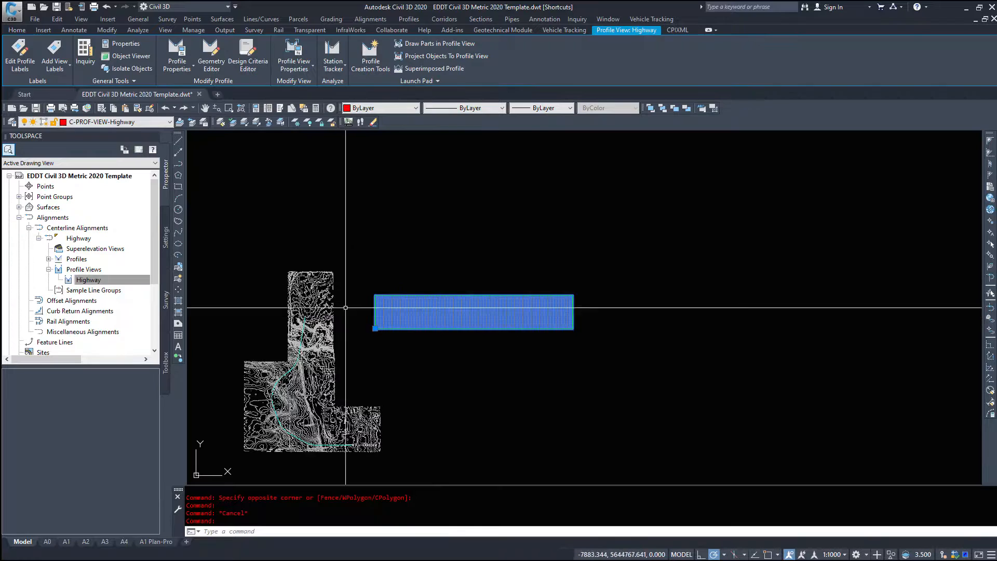
{"action": "mouse_move", "coordinate": [647, 321]}
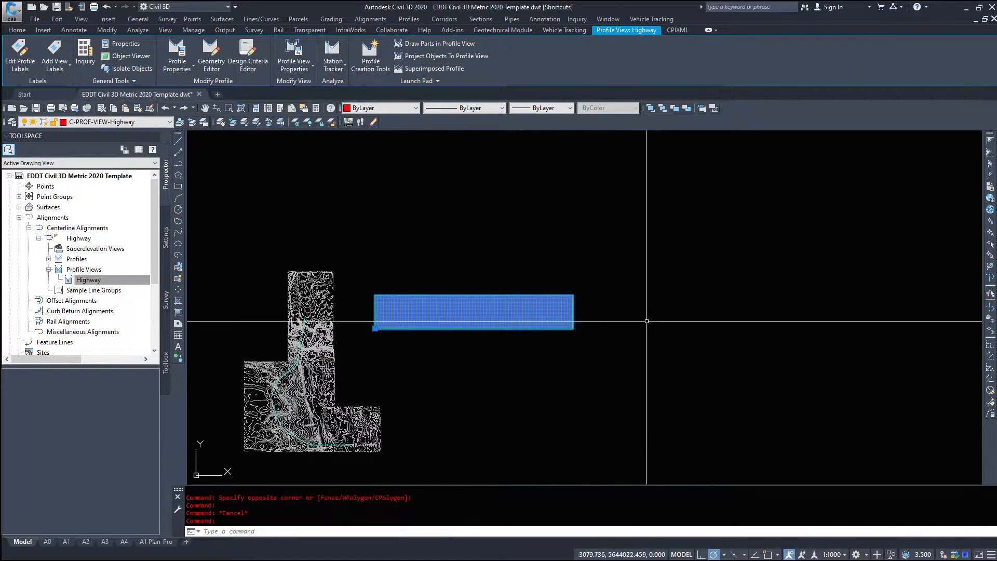
{"action": "left_click", "coordinate": [17, 30]}
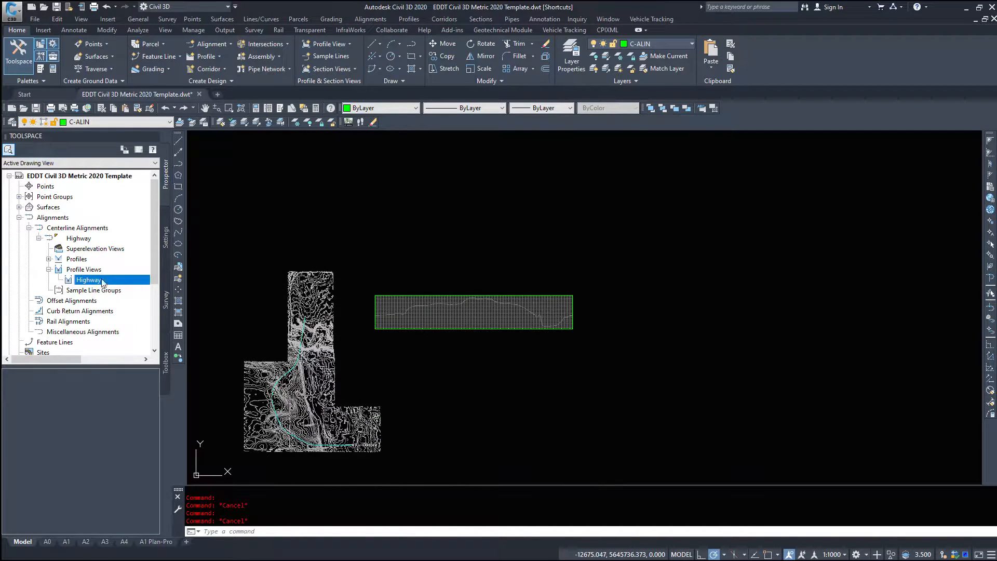
{"action": "mouse_move", "coordinate": [131, 320]}
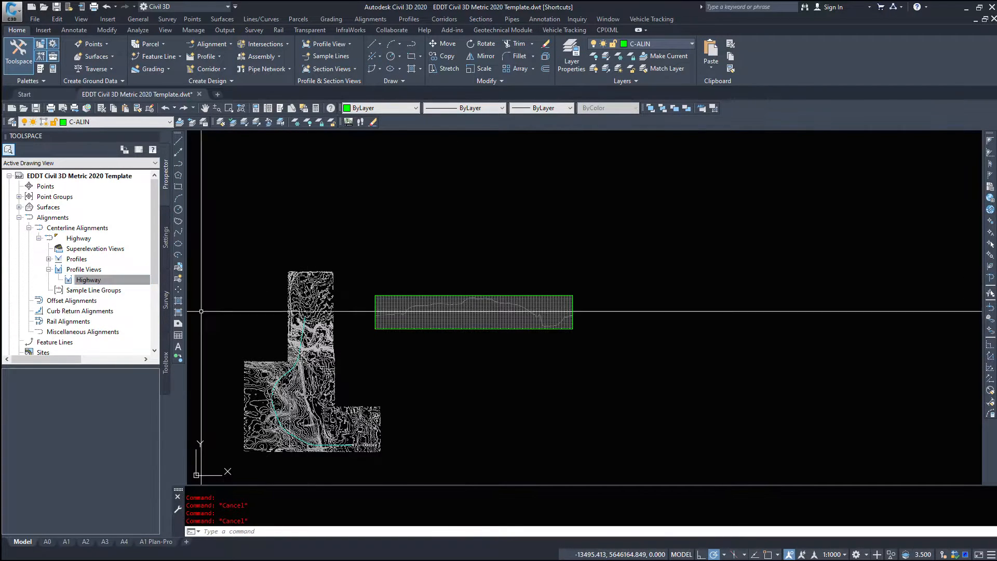
{"action": "left_click", "coordinate": [89, 290]}
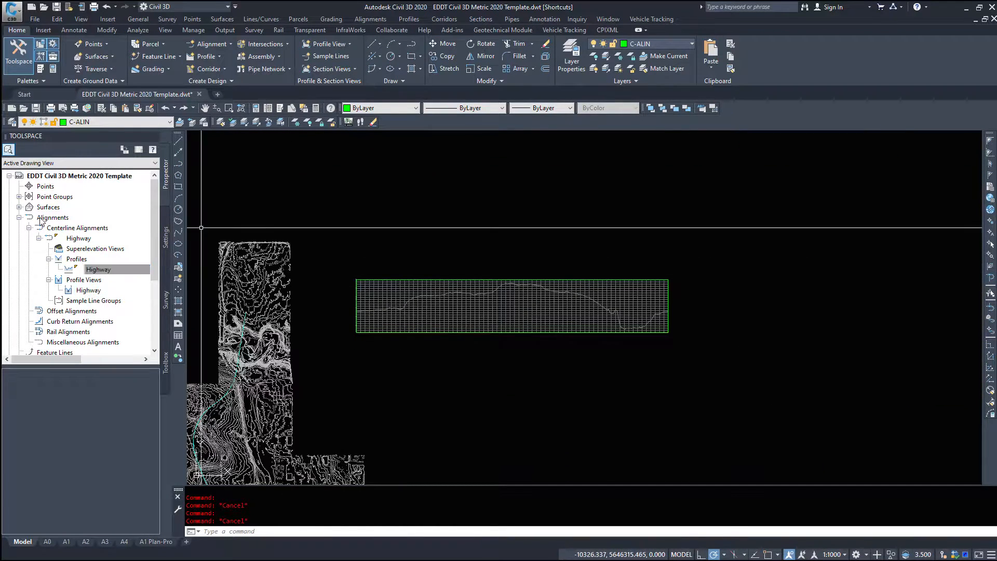
Step: Rename the Highway profile to 'Highway - Existing Ground' in Profile Properties
{"action": "double_click", "coordinate": [98, 269]}
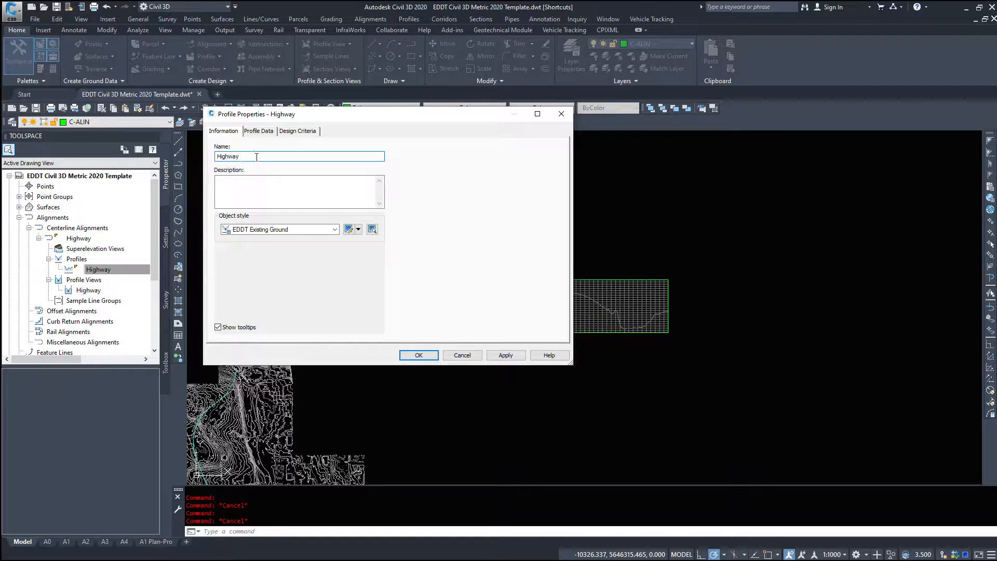
{"action": "mouse_move", "coordinate": [435, 196]}
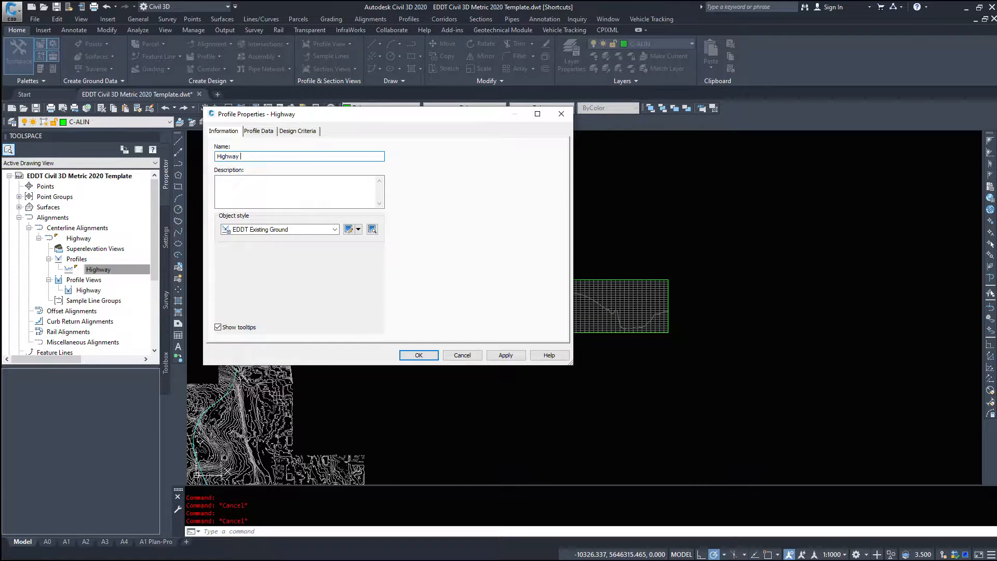
{"action": "type", "text": "- Existing G"}
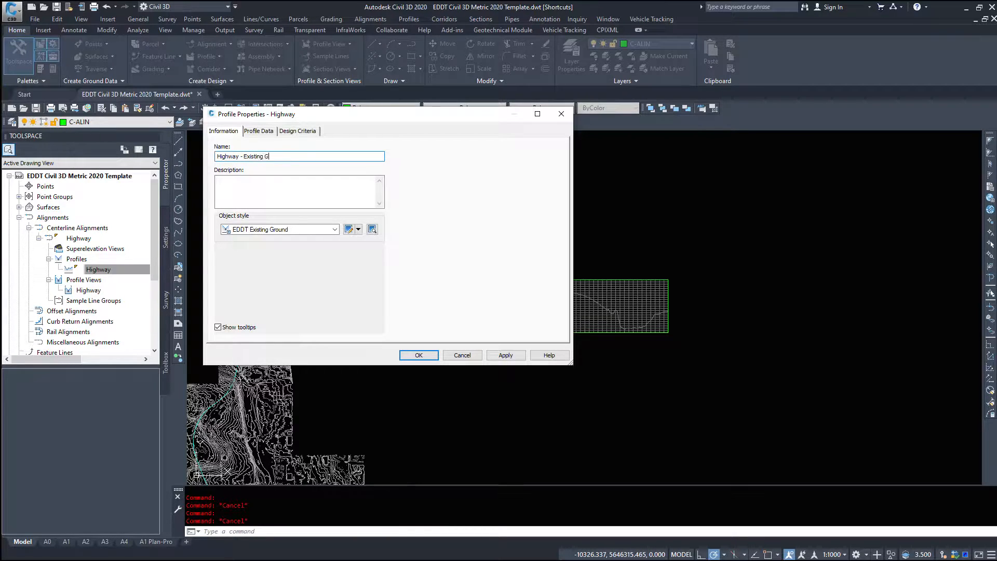
{"action": "type", "text": "round"}
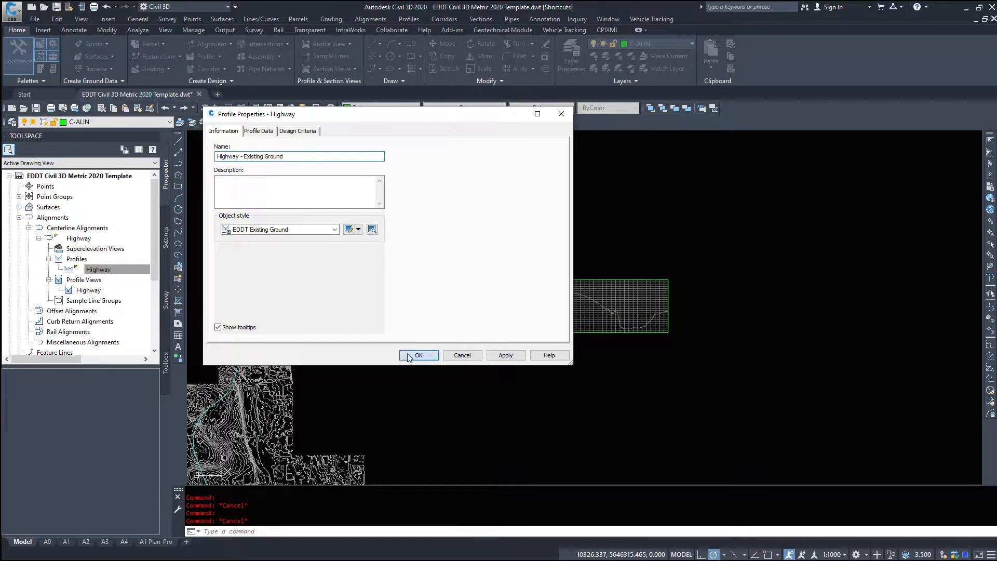
{"action": "left_click", "coordinate": [418, 355]}
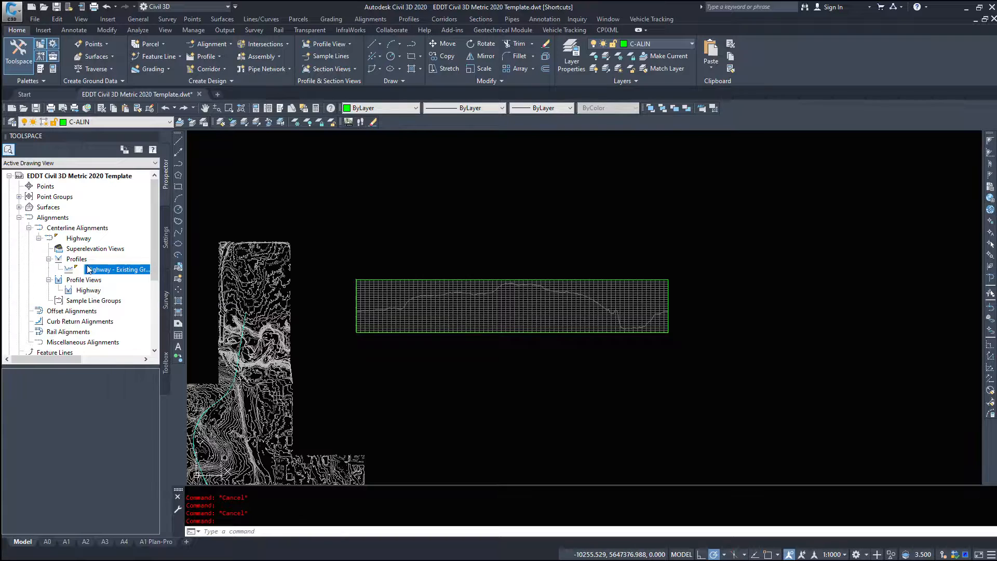
{"action": "mouse_move", "coordinate": [95, 248]}
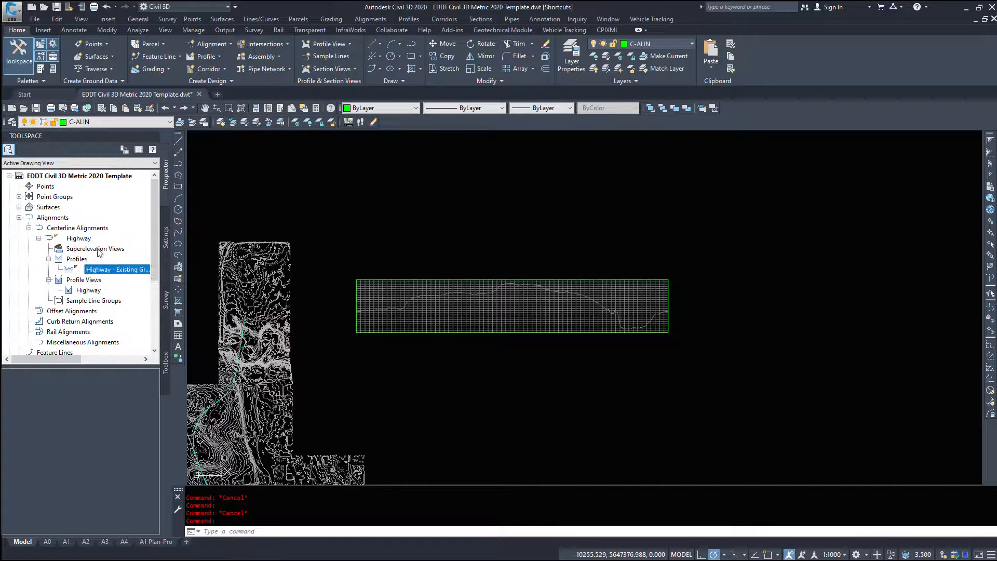
{"action": "mouse_move", "coordinate": [107, 259]}
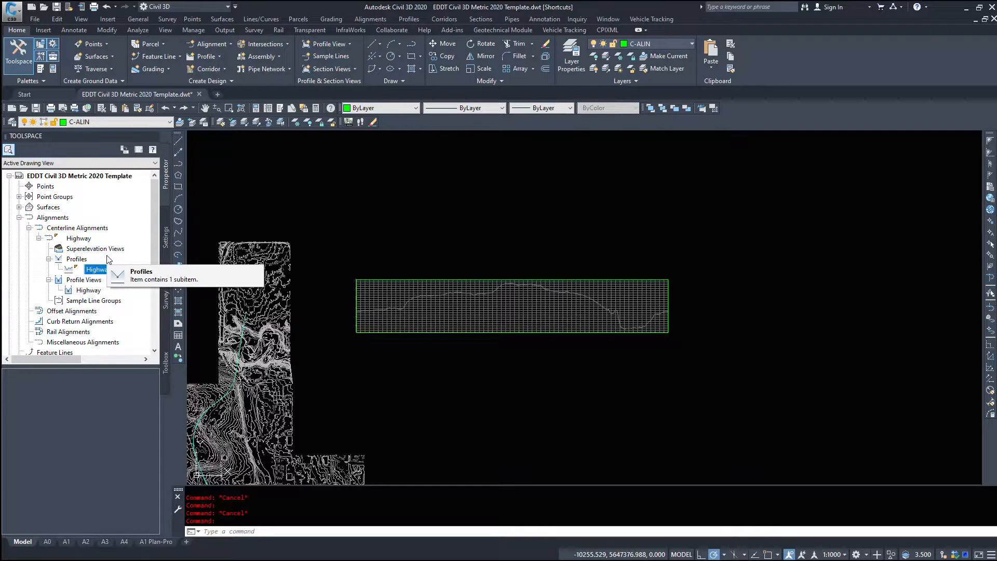
{"action": "left_click", "coordinate": [99, 269]}
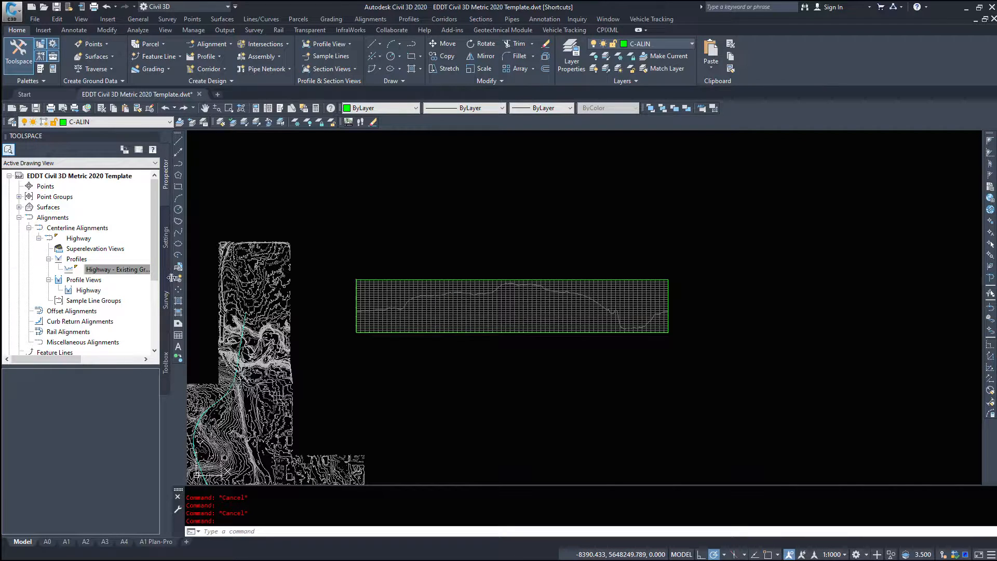
{"action": "left_click", "coordinate": [117, 269]}
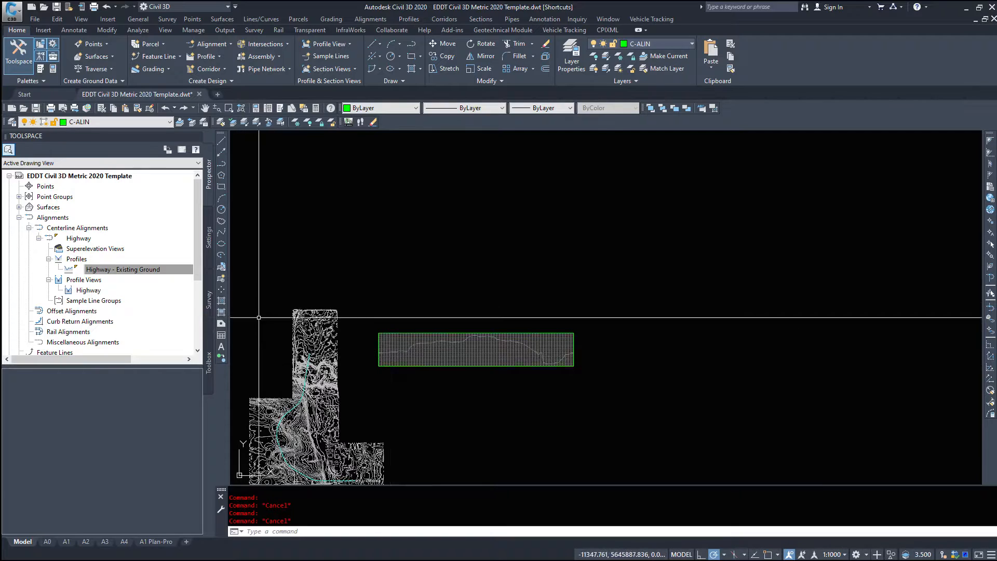
{"action": "mouse_move", "coordinate": [509, 334]}
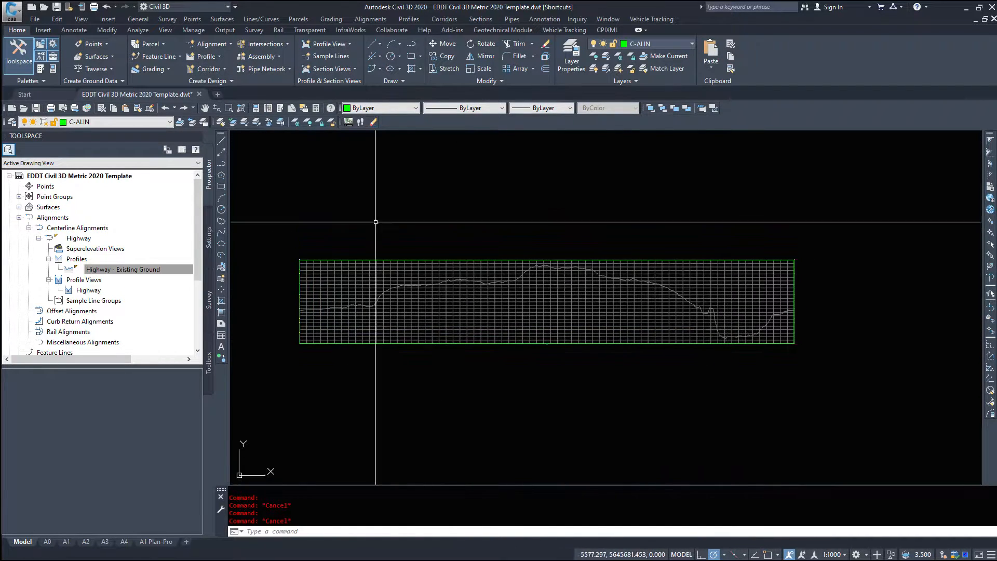
{"action": "mouse_move", "coordinate": [251, 280]}
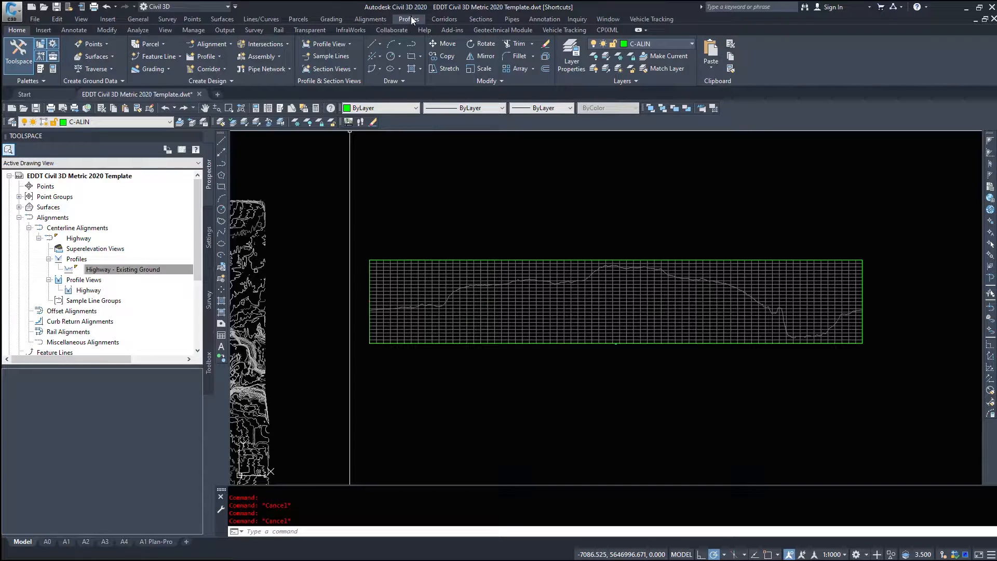
Step: Start Create Profile by Layout from the Profiles menu
{"action": "left_click", "coordinate": [407, 19]}
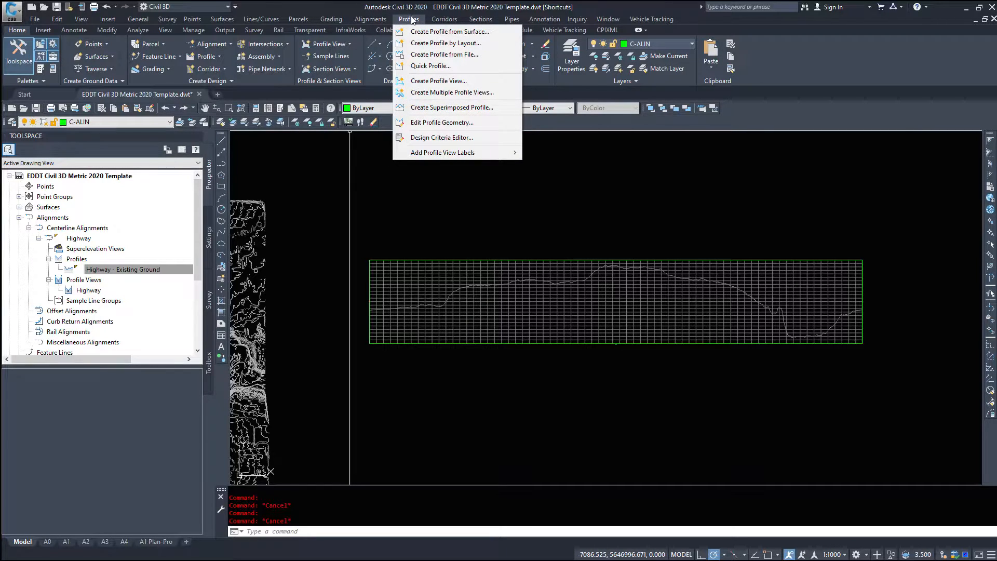
{"action": "mouse_move", "coordinate": [445, 42]}
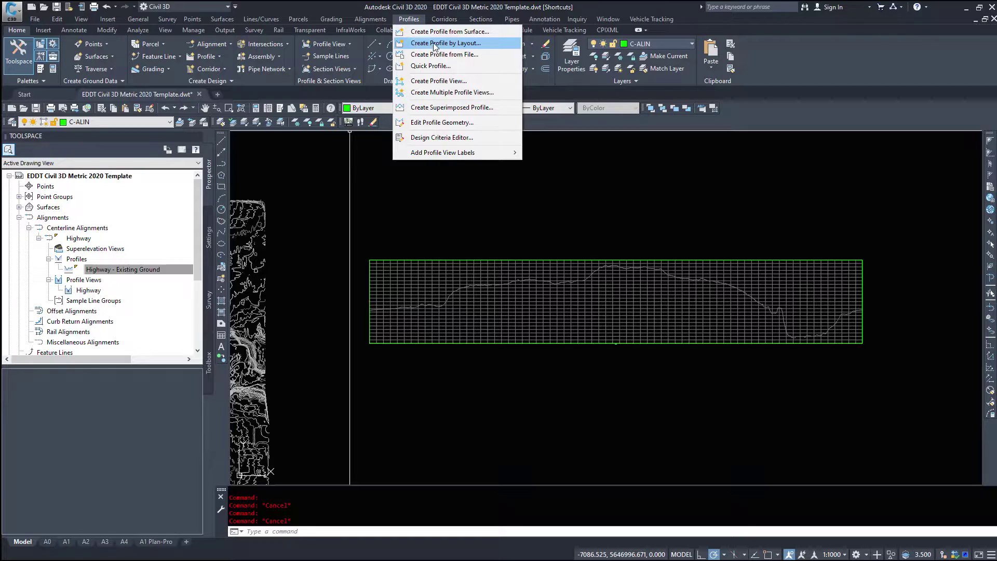
{"action": "left_click", "coordinate": [445, 43]}
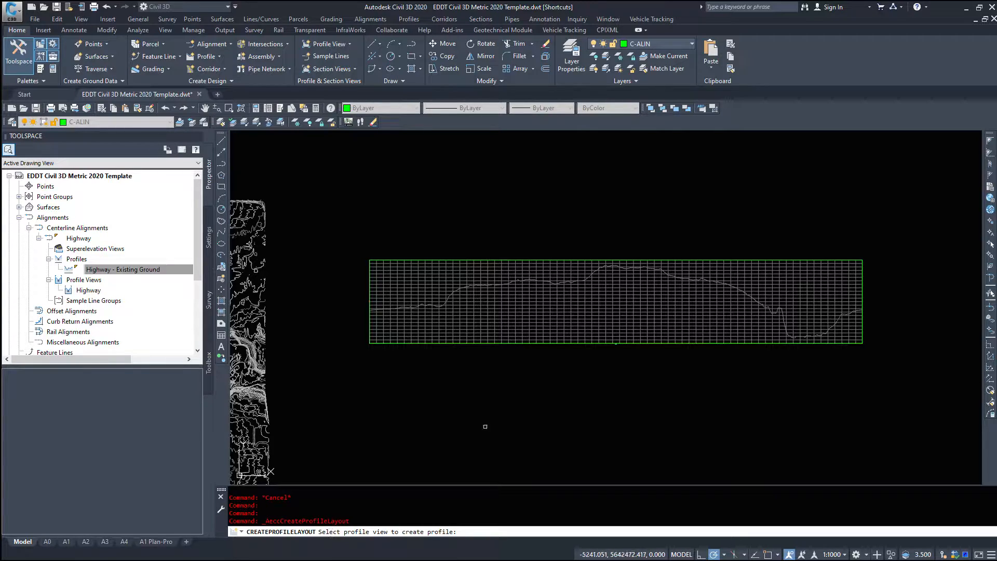
{"action": "mouse_move", "coordinate": [369, 274]}
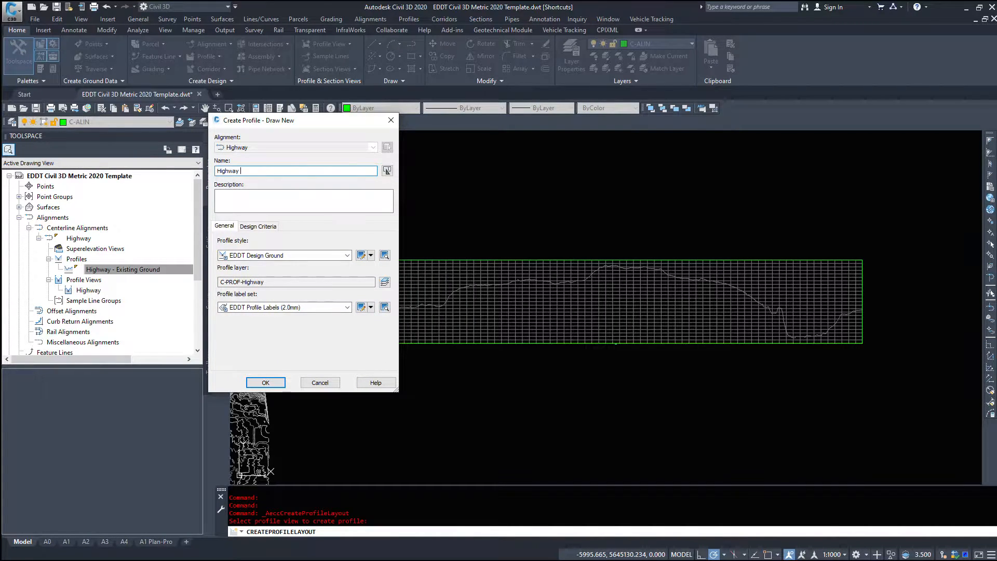
Step: Name the new profile 'Highway - Design Ground' with EDDT Design Ground style and 2.0mm labels
{"action": "type", "text": "- Design G"}
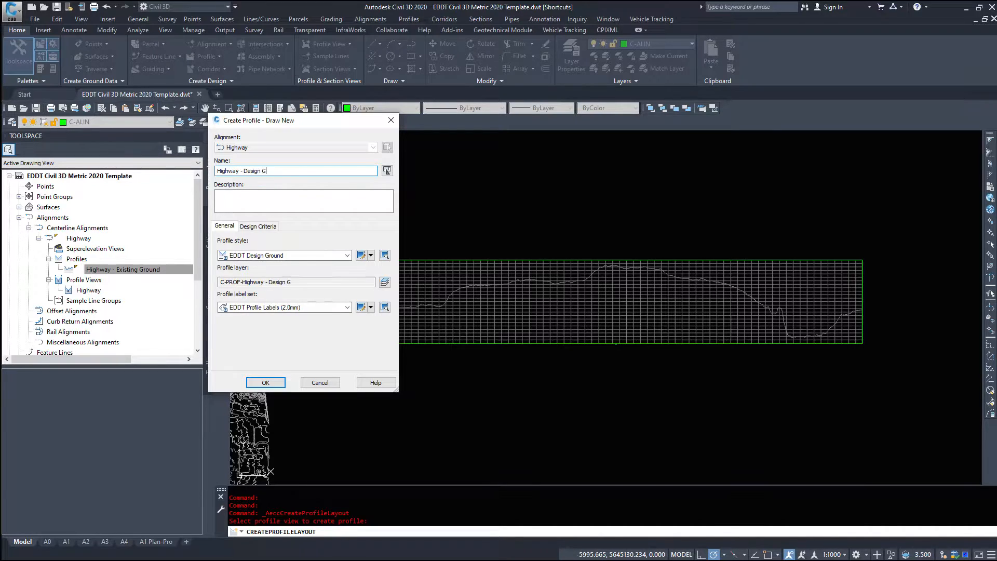
{"action": "type", "text": "round"}
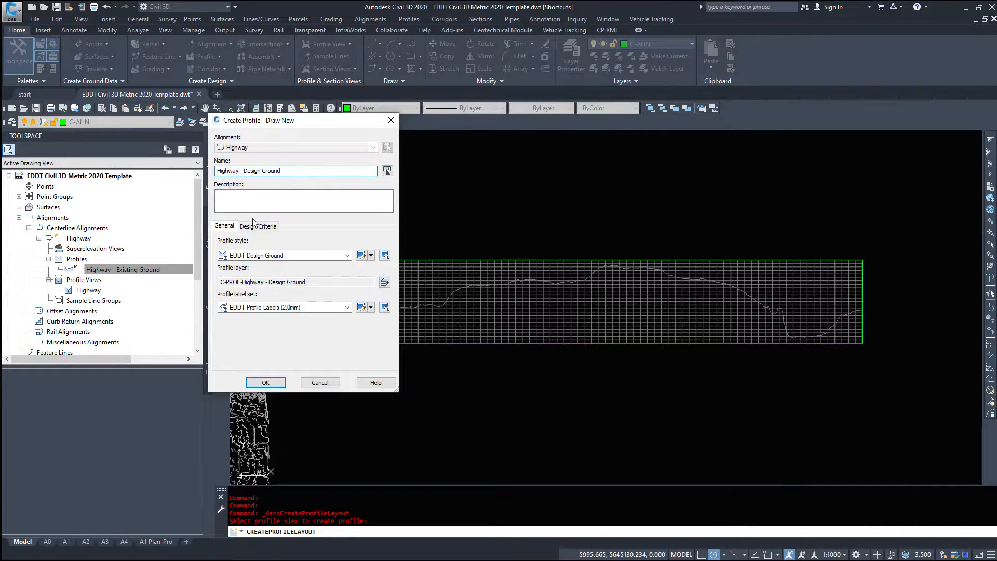
{"action": "left_click", "coordinate": [348, 255]}
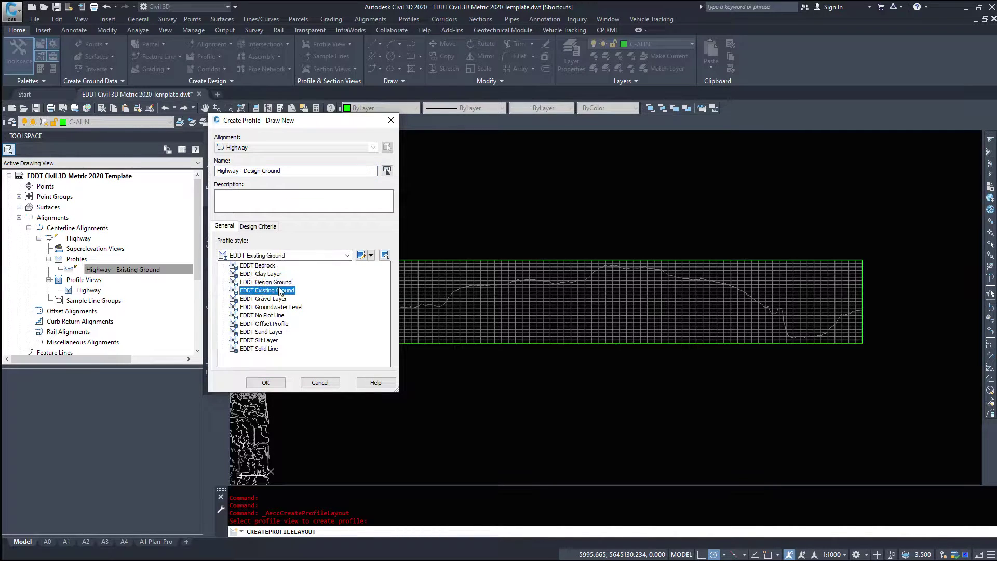
{"action": "left_click", "coordinate": [266, 281]}
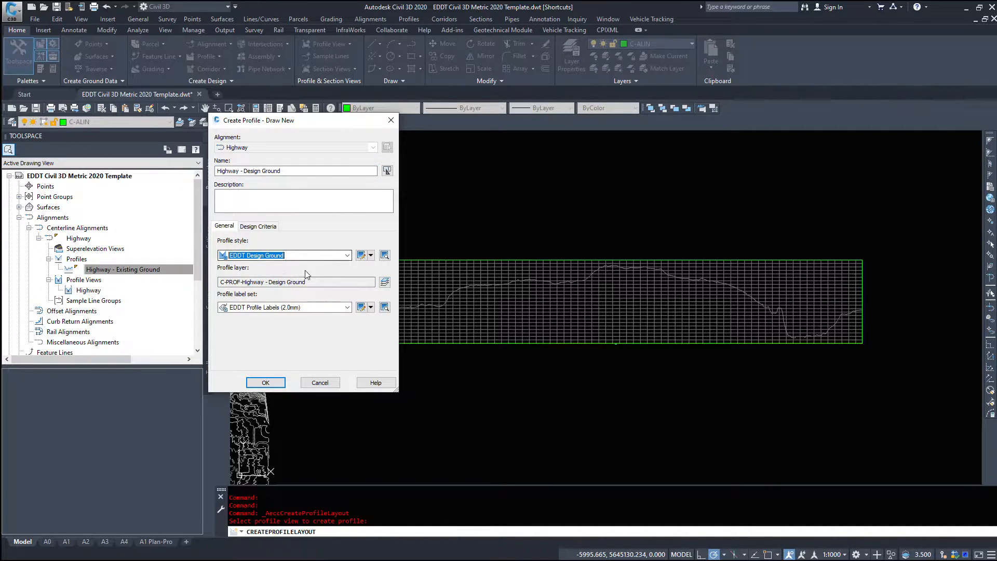
{"action": "left_click", "coordinate": [346, 307]}
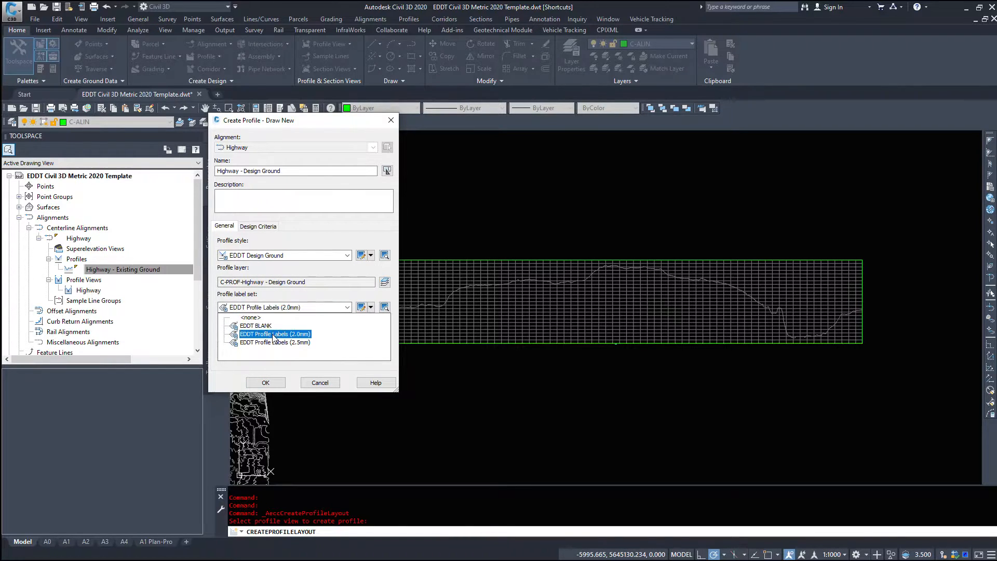
{"action": "left_click", "coordinate": [274, 334]}
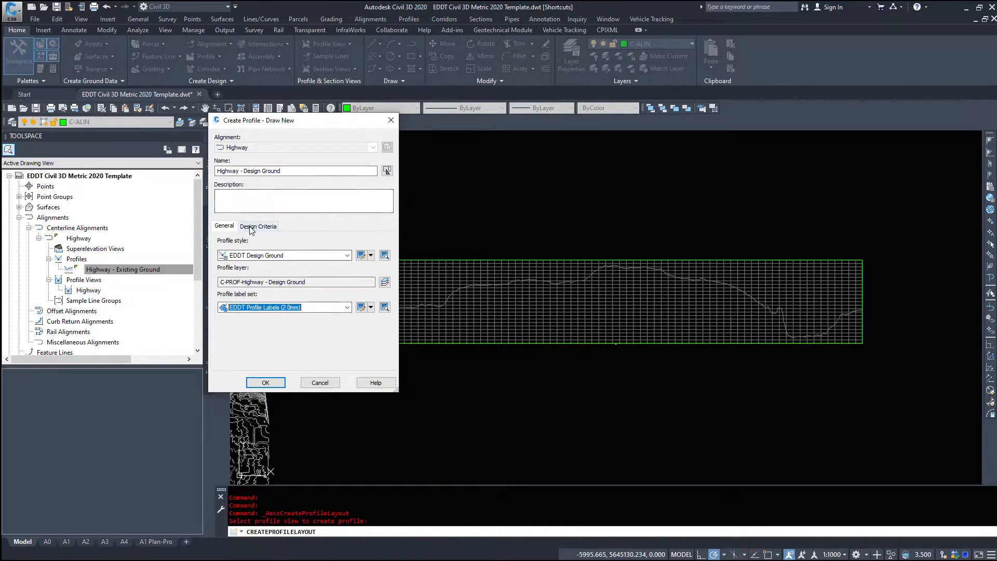
Step: Review the design criteria, reconfirm the EDDT Profile Labels (2.0mm) set, and create the profile
{"action": "left_click", "coordinate": [258, 226]}
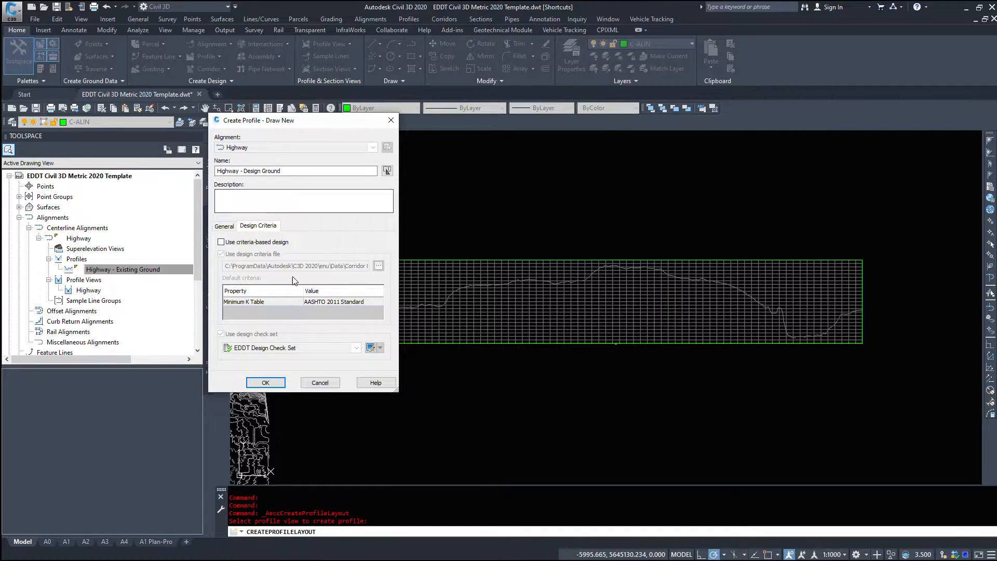
{"action": "mouse_move", "coordinate": [336, 329]}
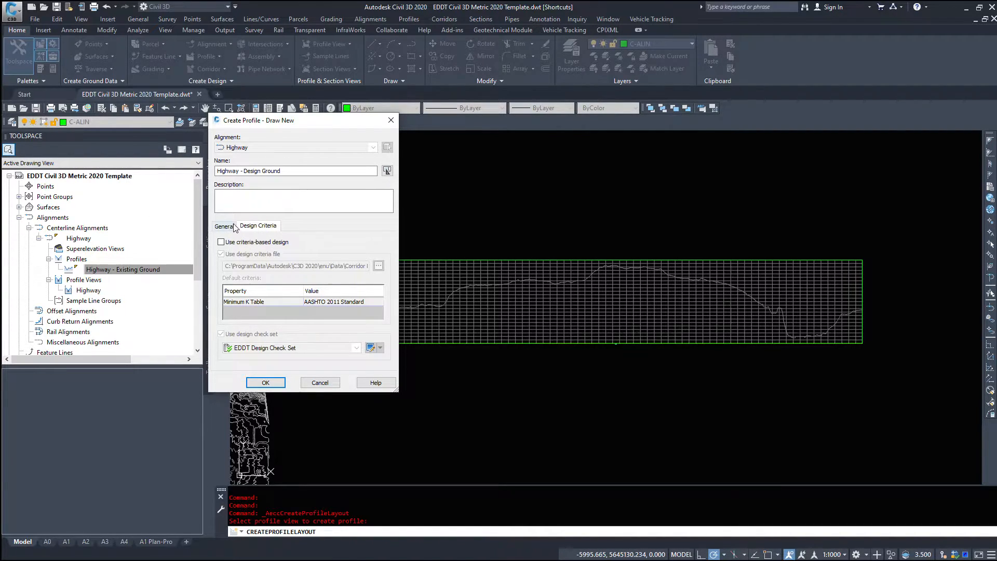
{"action": "left_click", "coordinate": [224, 226]}
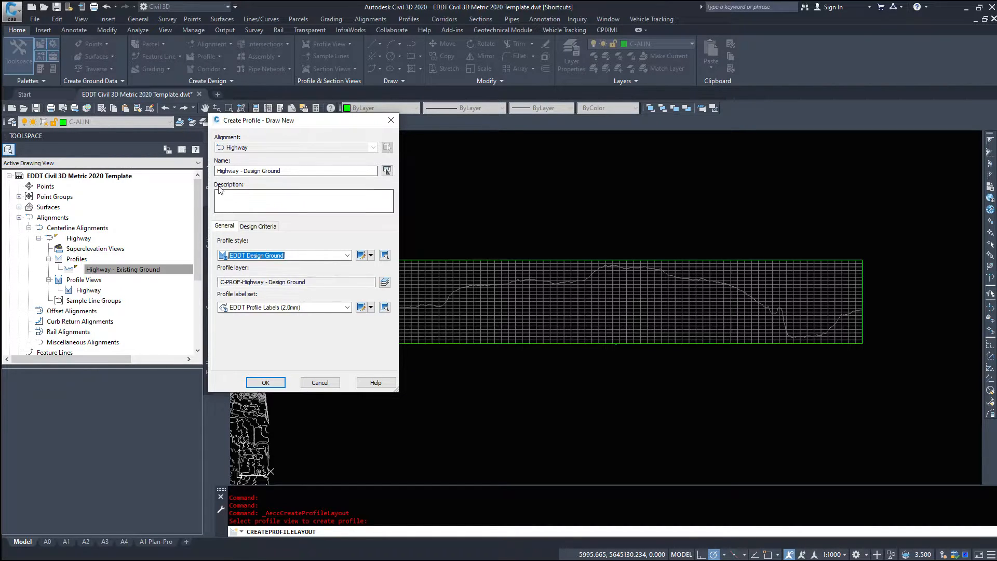
{"action": "triple_click", "coordinate": [296, 282]}
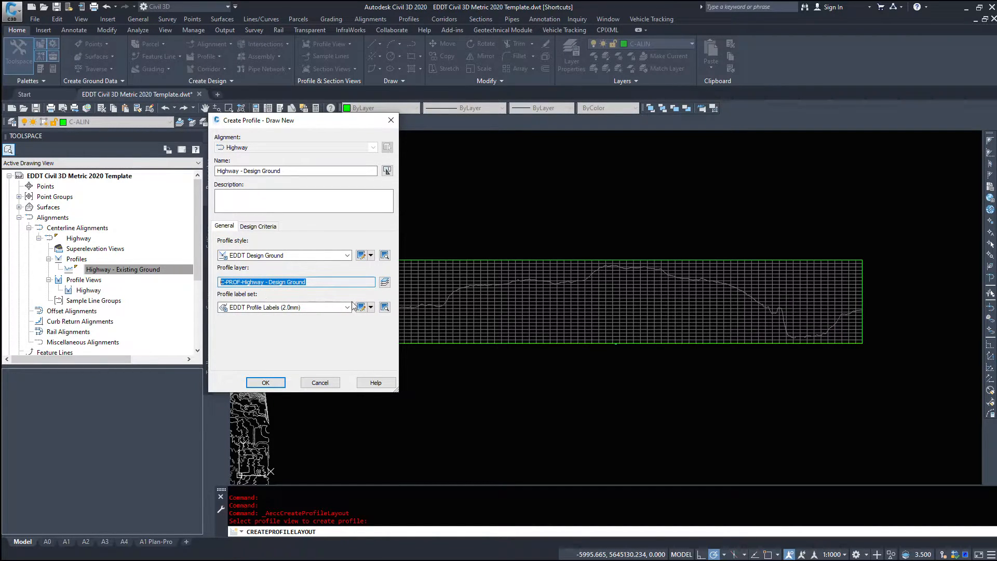
{"action": "left_click", "coordinate": [348, 307]}
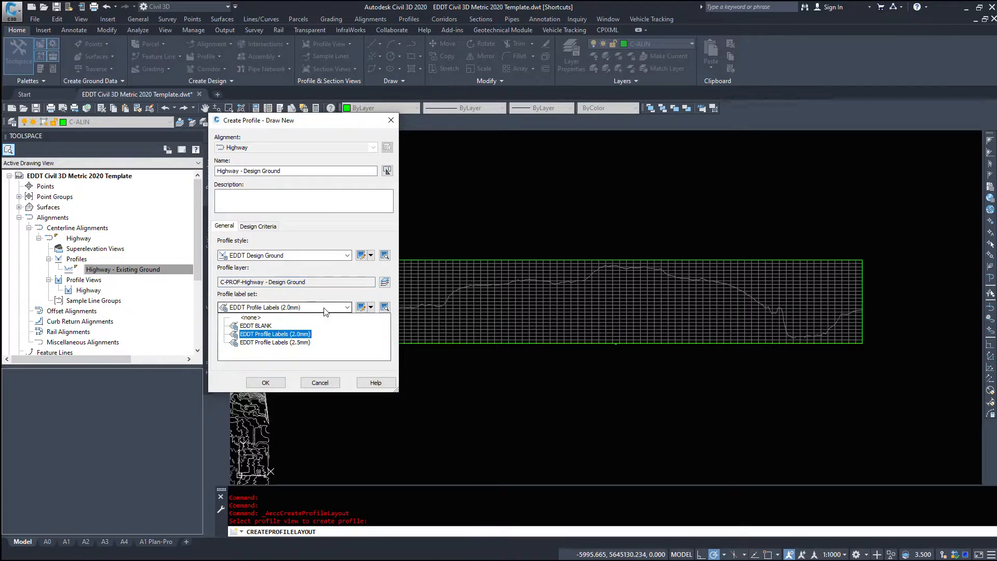
{"action": "left_click", "coordinate": [275, 334]}
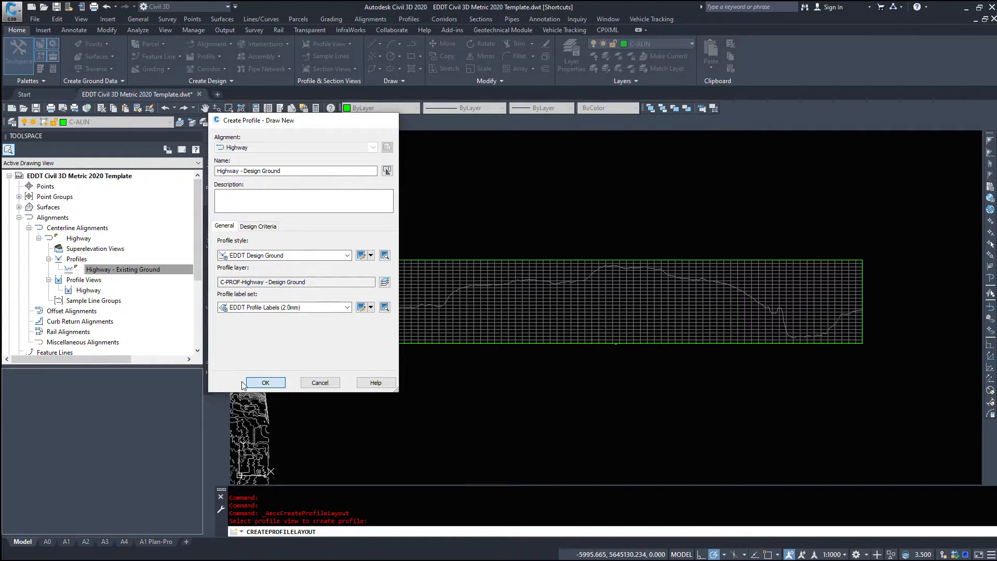
{"action": "left_click", "coordinate": [265, 382]}
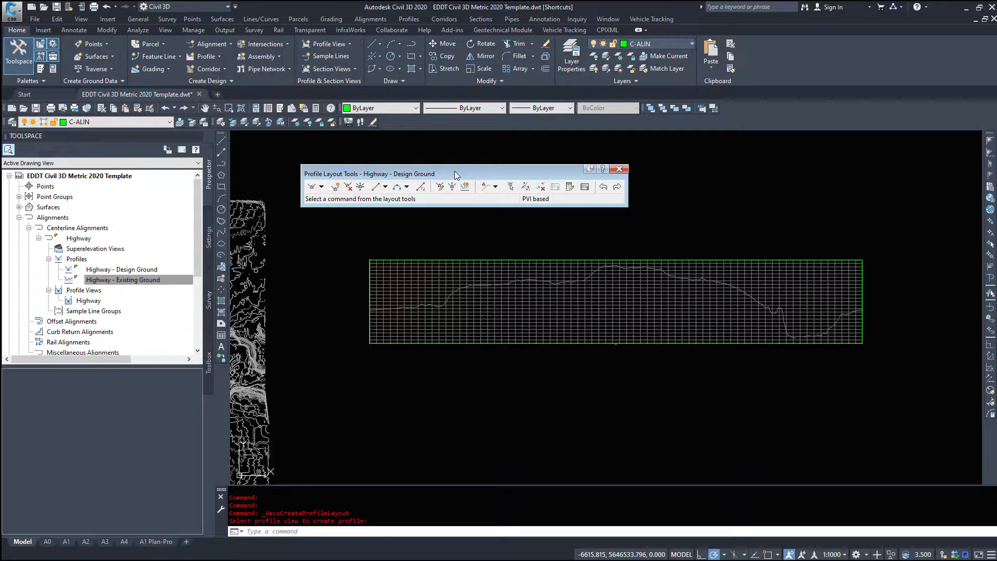
Step: Show the Draw Tangents dropdown options on the Profile Layout Tools toolbar
{"action": "left_click", "coordinate": [322, 187]}
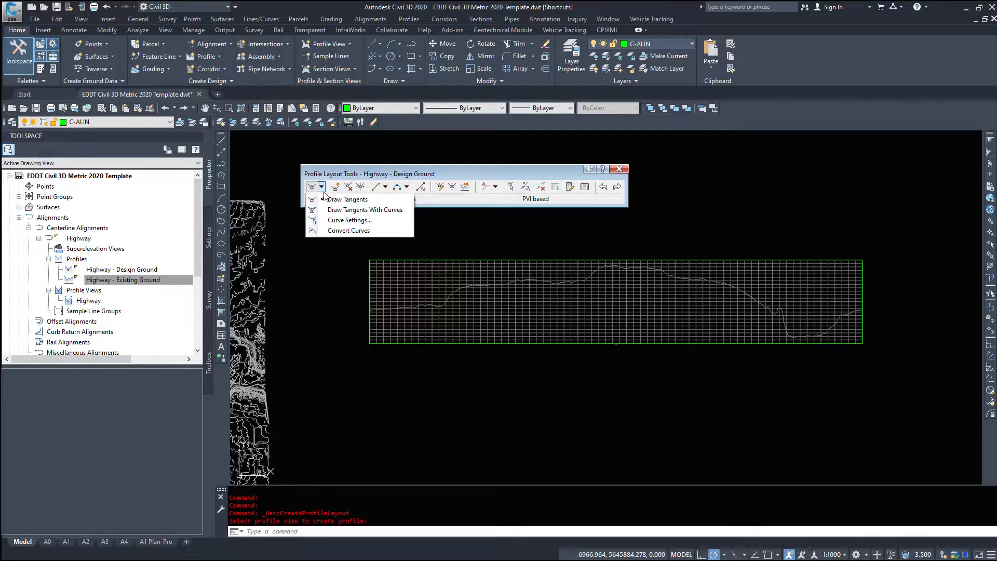
{"action": "mouse_move", "coordinate": [347, 199]}
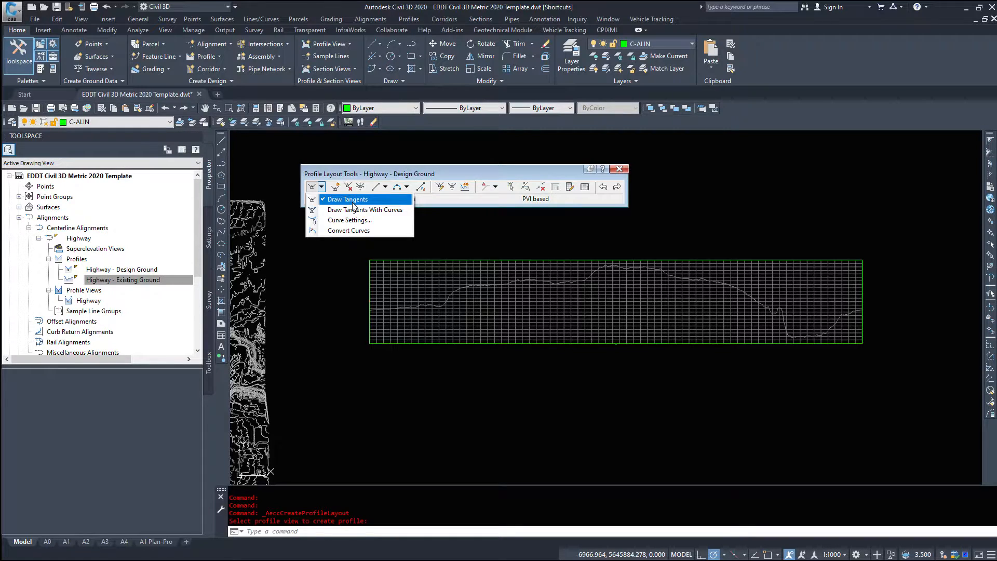
{"action": "mouse_move", "coordinate": [334, 202]}
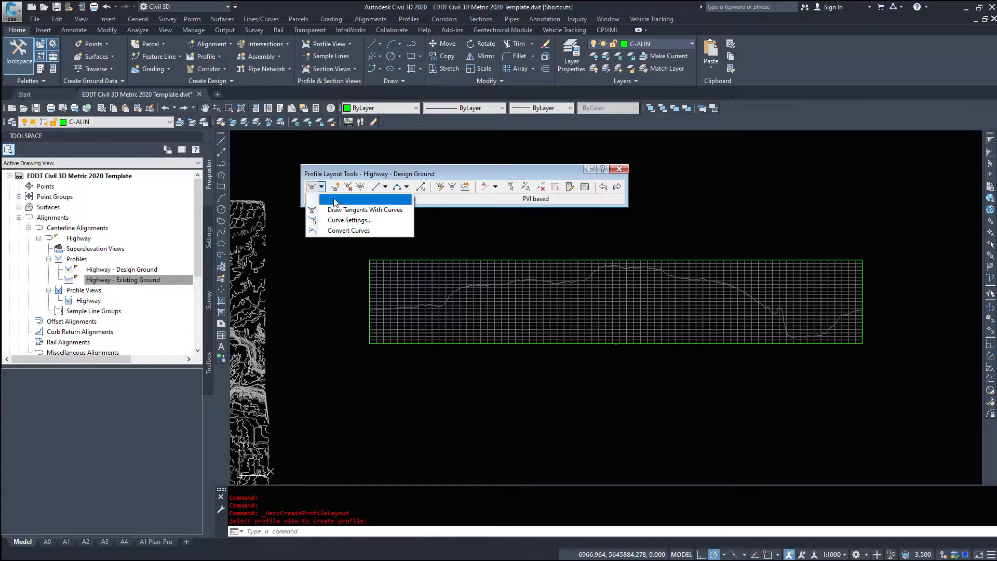
{"action": "mouse_move", "coordinate": [348, 199]}
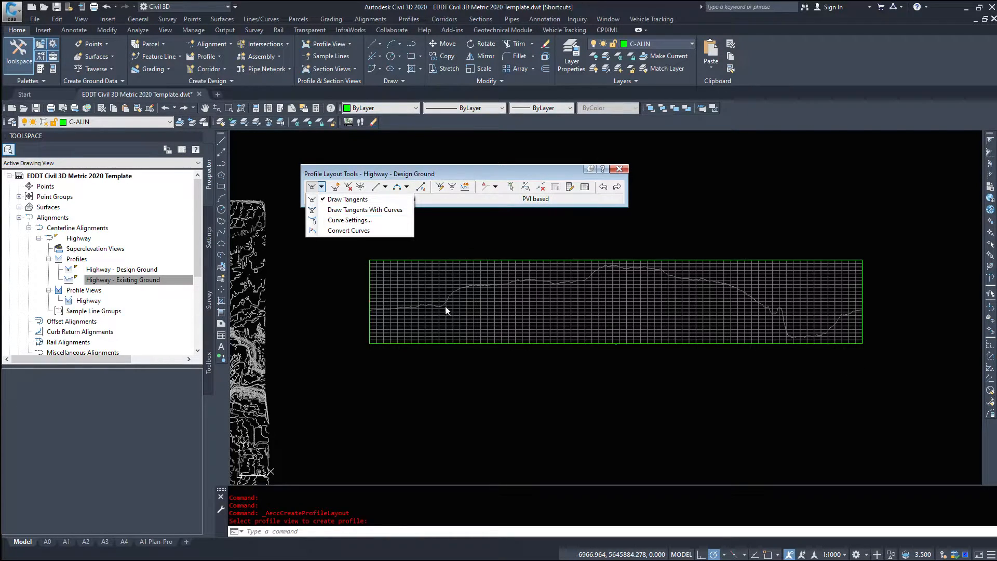
{"action": "mouse_move", "coordinate": [887, 326]}
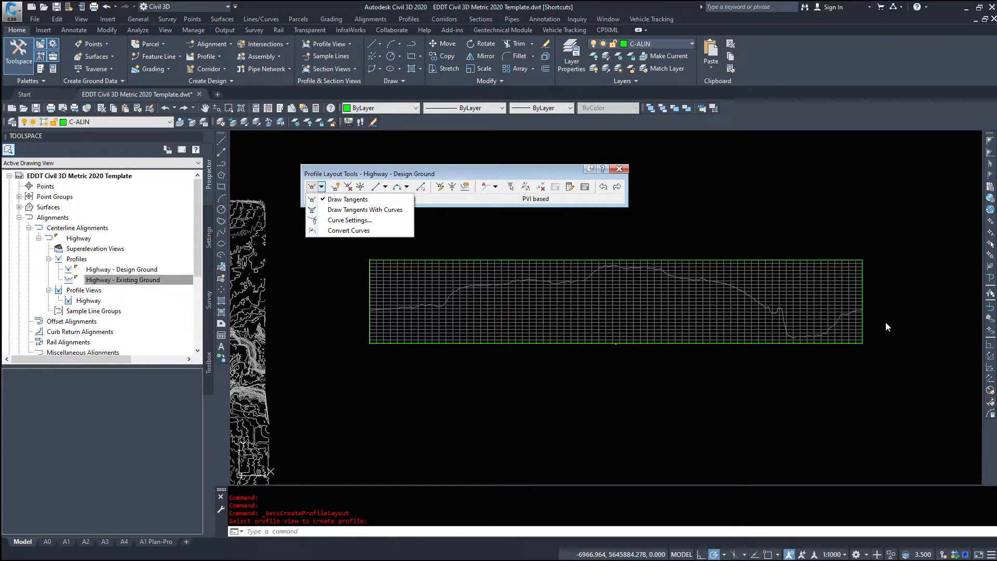
{"action": "mouse_move", "coordinate": [349, 230]}
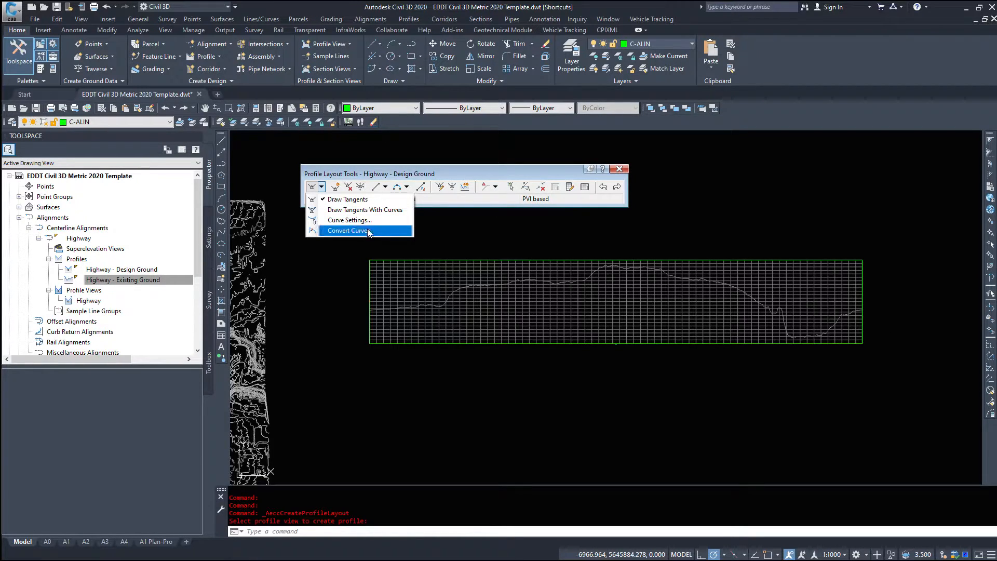
{"action": "mouse_move", "coordinate": [348, 220]}
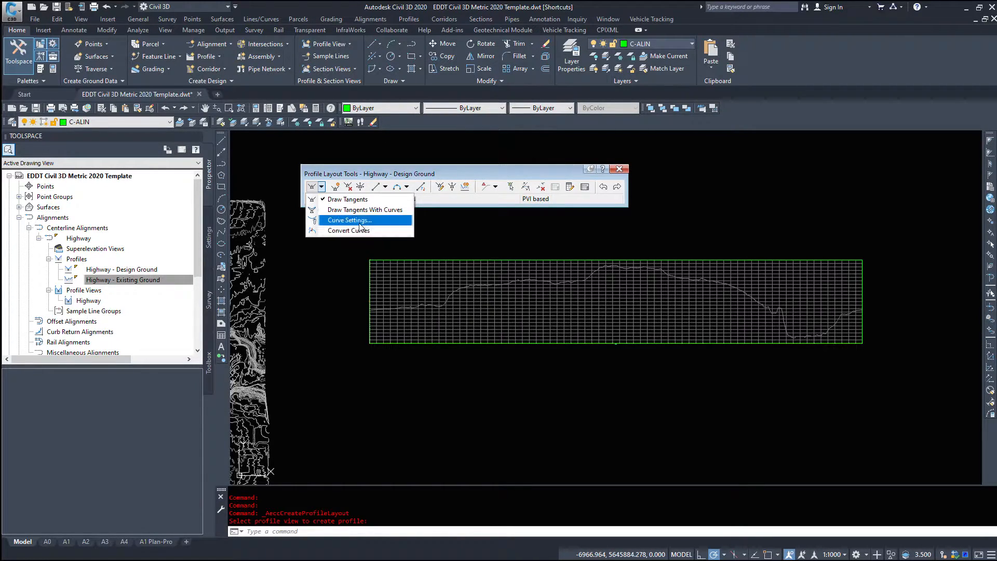
Step: Set vertical curves to parabolic with crest K 130 and sag K 70
{"action": "left_click", "coordinate": [349, 220]}
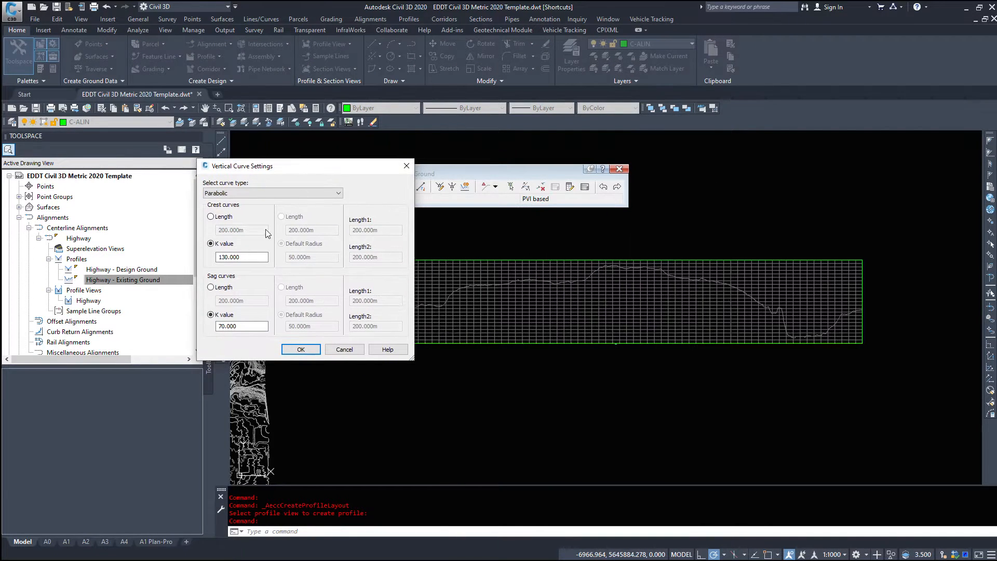
{"action": "left_click", "coordinate": [338, 193]}
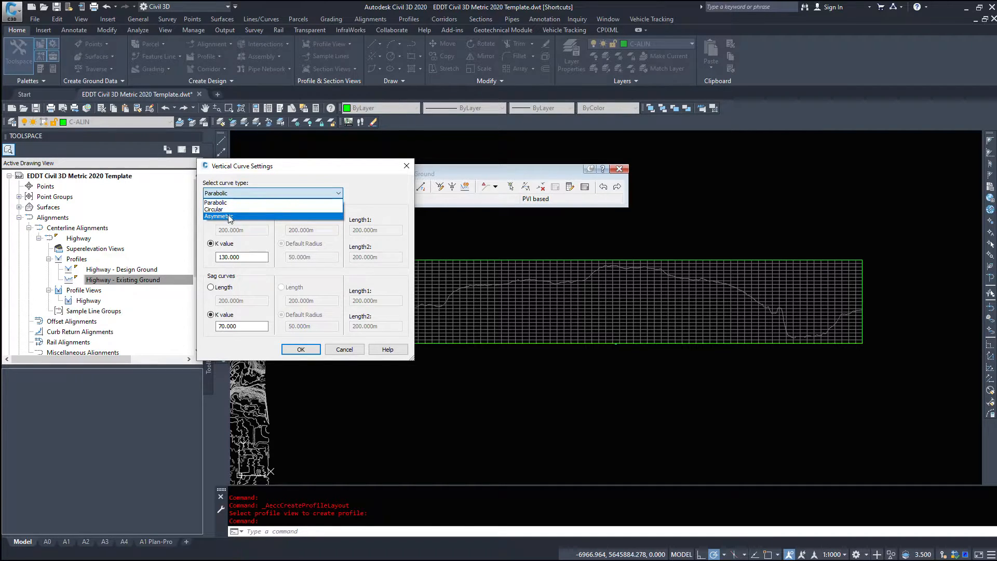
{"action": "left_click", "coordinate": [215, 202]}
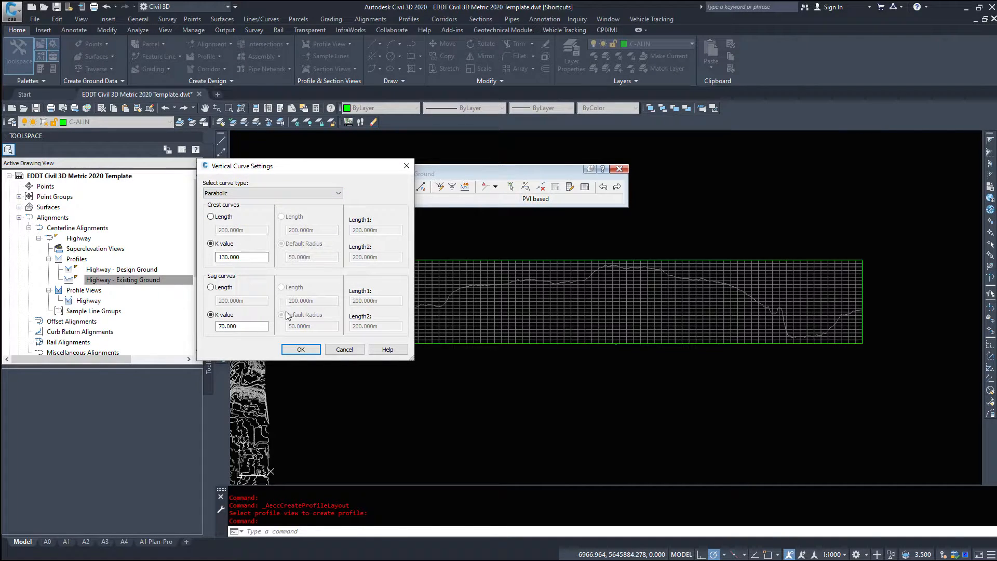
{"action": "left_click", "coordinate": [210, 216]}
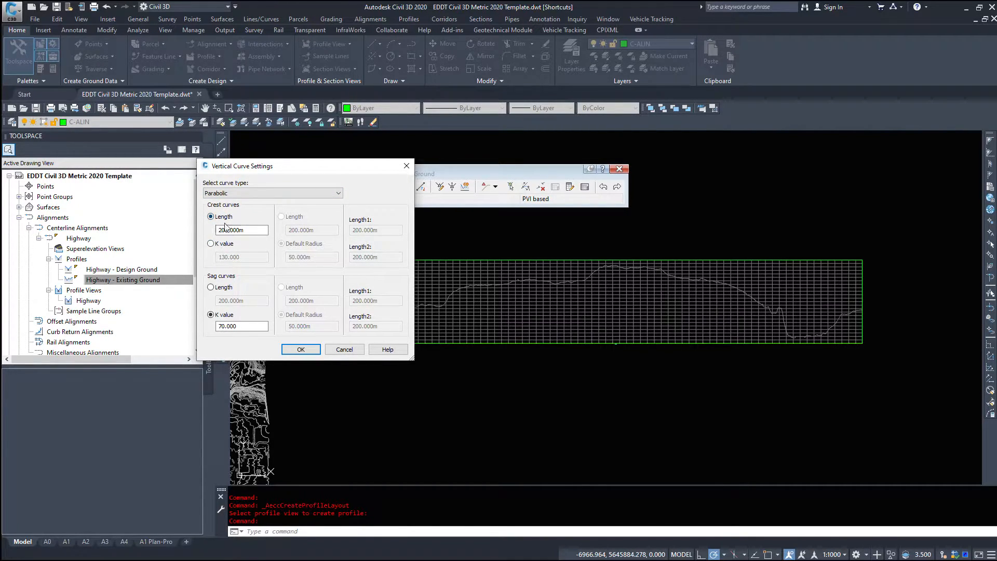
{"action": "left_click", "coordinate": [211, 244]}
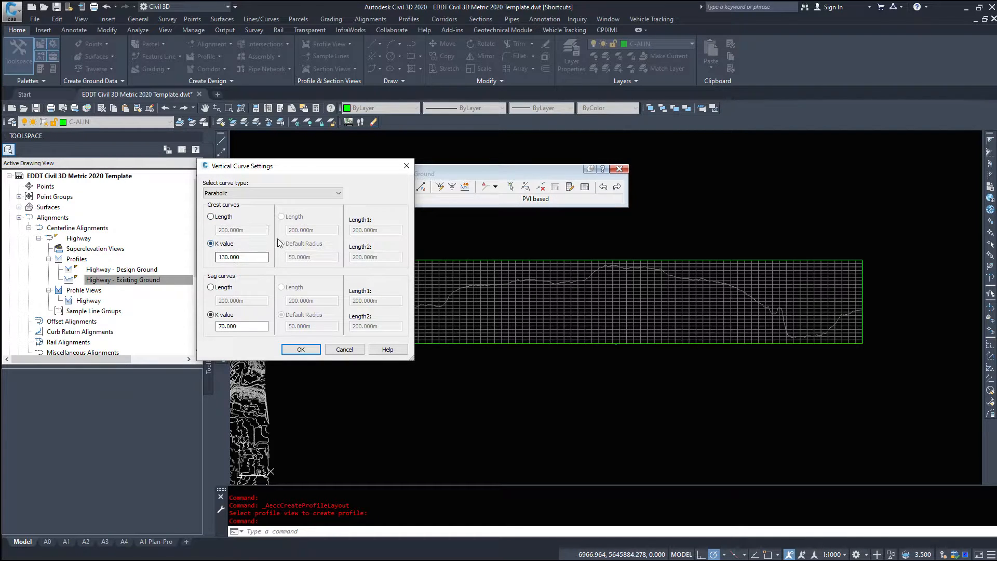
{"action": "left_click", "coordinate": [210, 286]}
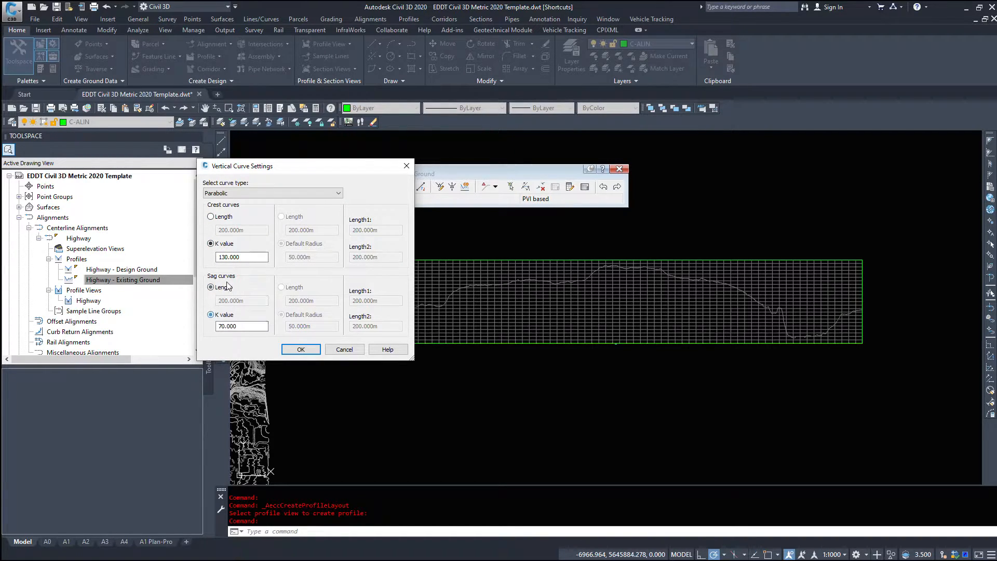
{"action": "left_click", "coordinate": [211, 216]}
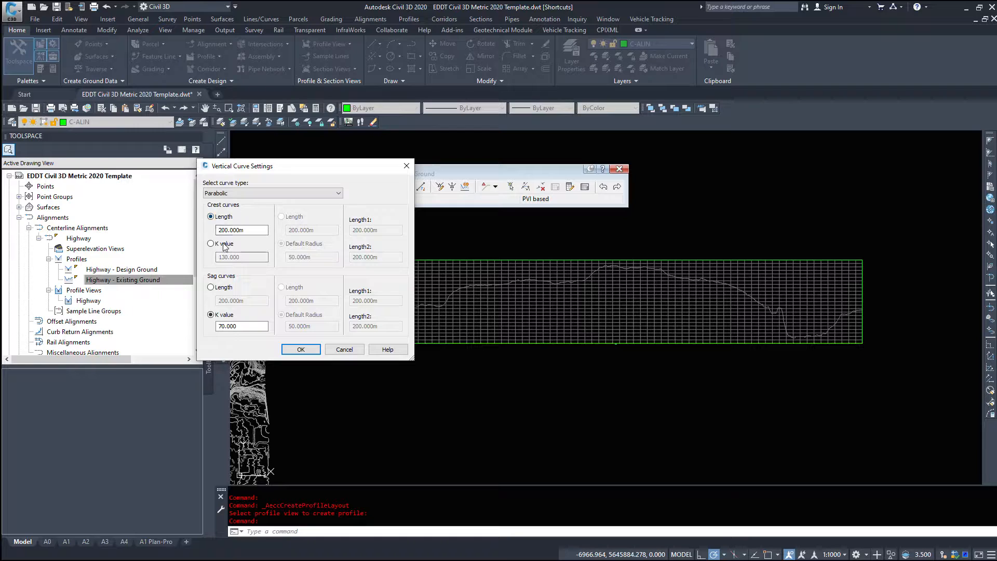
{"action": "left_click", "coordinate": [210, 244]}
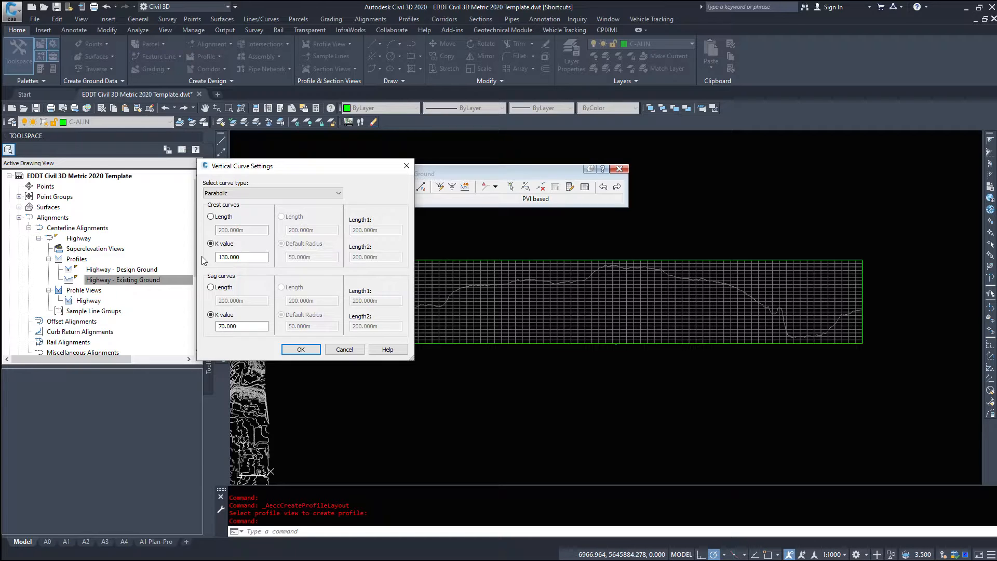
{"action": "mouse_move", "coordinate": [192, 301]}
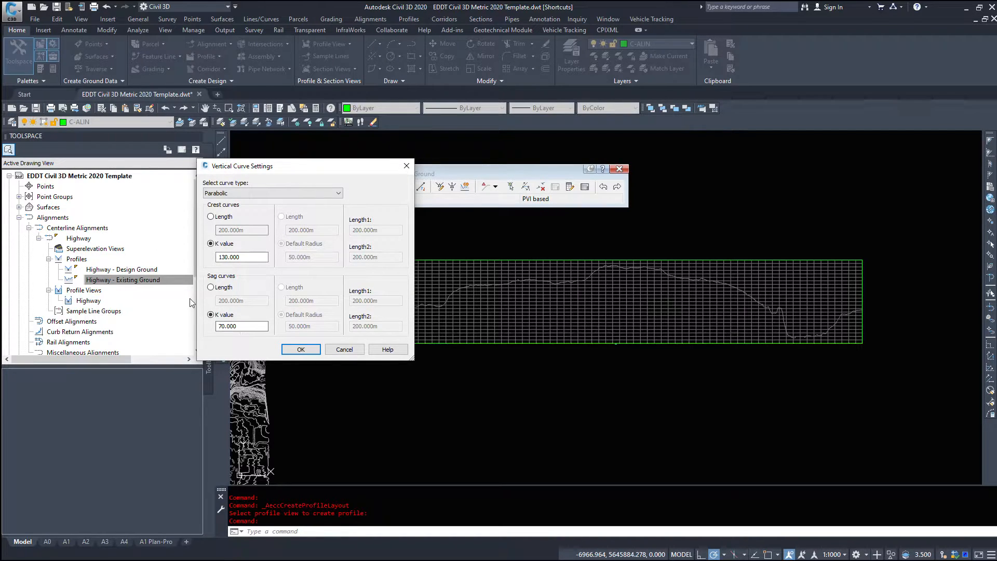
{"action": "mouse_move", "coordinate": [172, 398]}
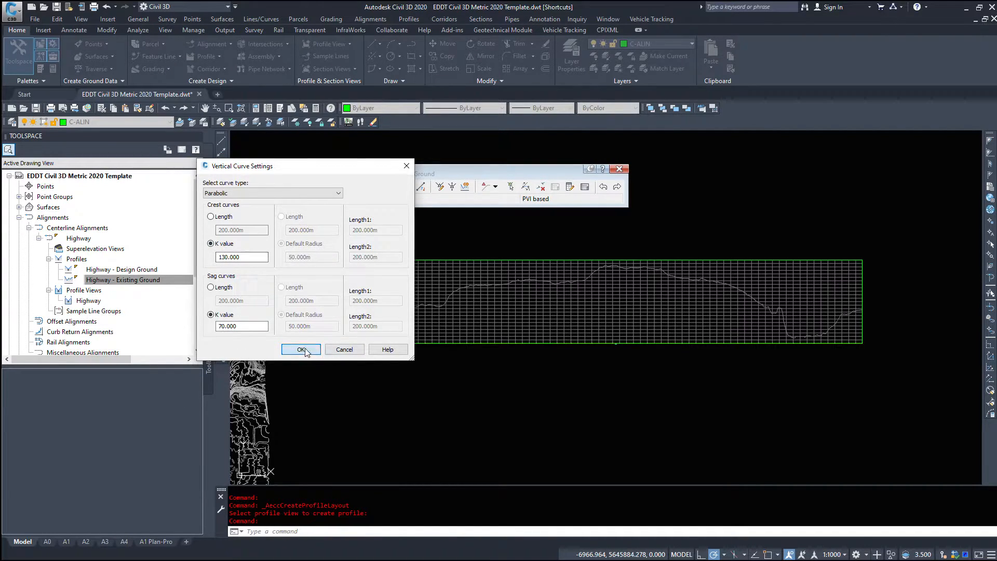
{"action": "left_click", "coordinate": [301, 349]}
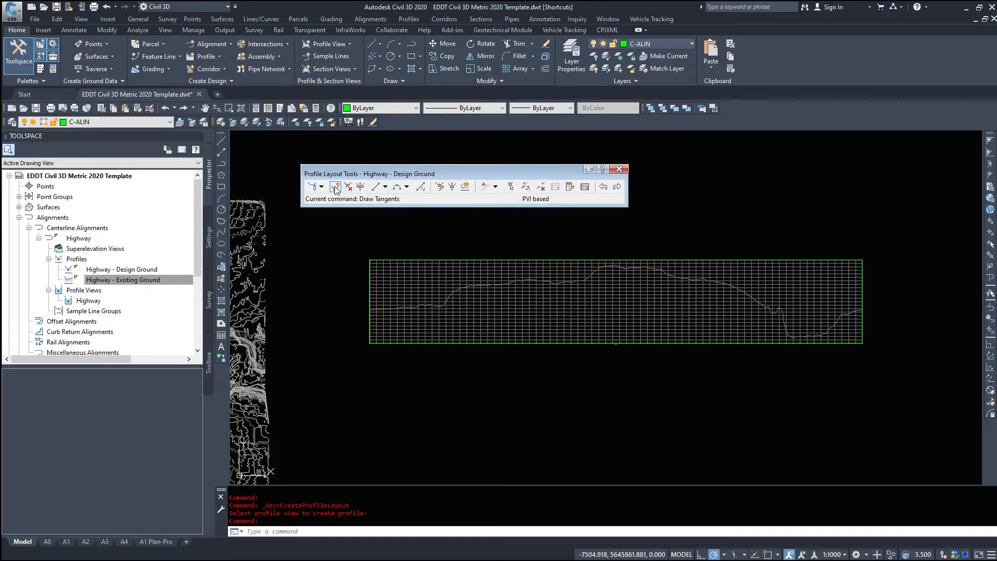
{"action": "mouse_move", "coordinate": [336, 187]}
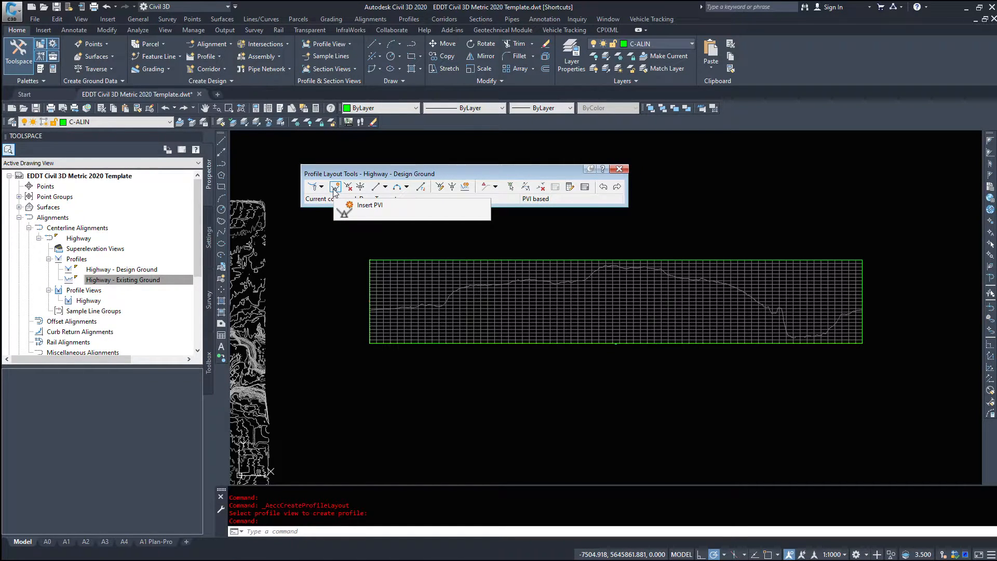
Step: Switch the layout tool to Draw Tangents With Curves
{"action": "left_click", "coordinate": [314, 186]}
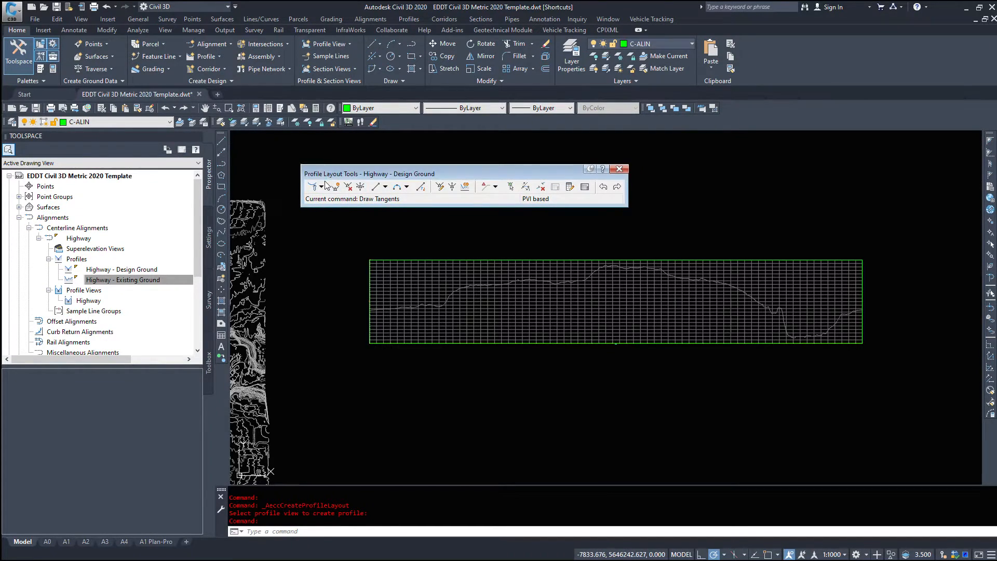
{"action": "left_click", "coordinate": [321, 186]}
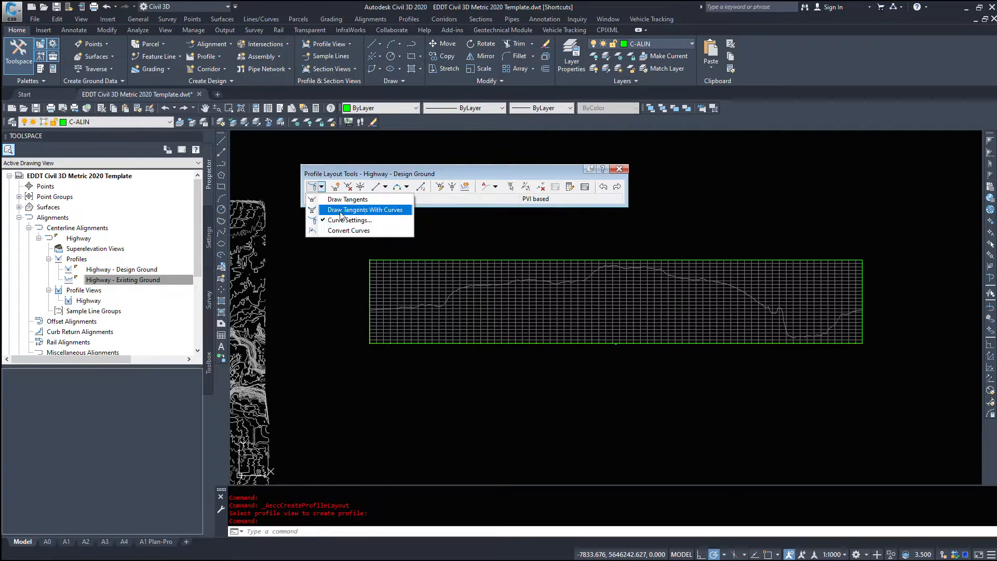
{"action": "left_click", "coordinate": [365, 209]}
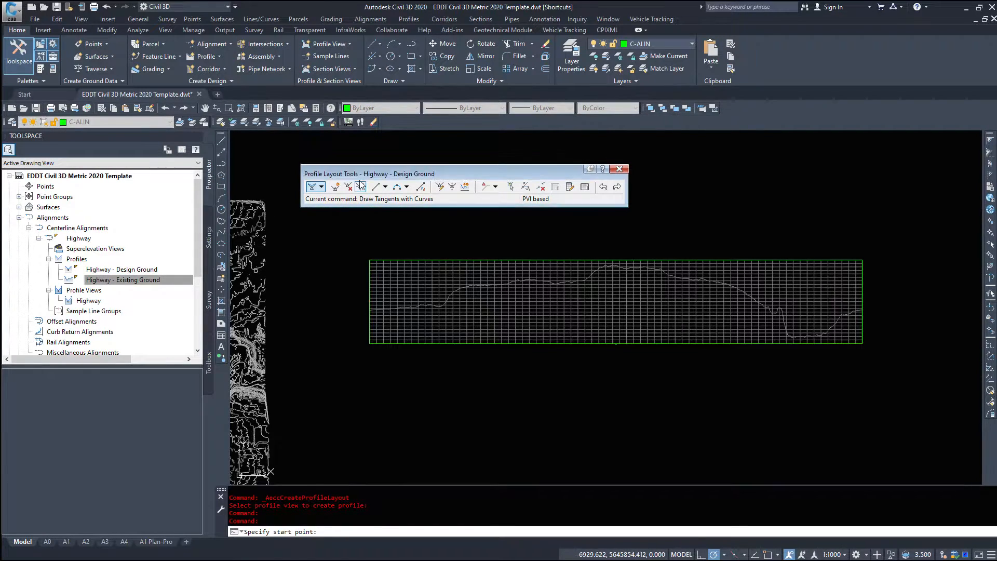
{"action": "left_click", "coordinate": [322, 187]}
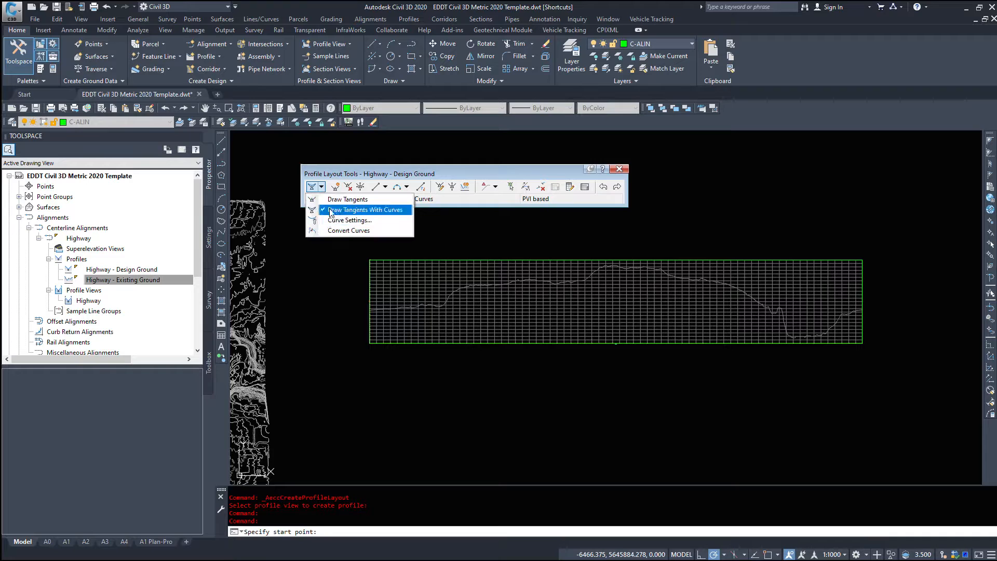
Step: Draw design tangents with curves from the view start to near the ground crest
{"action": "left_click", "coordinate": [365, 209]}
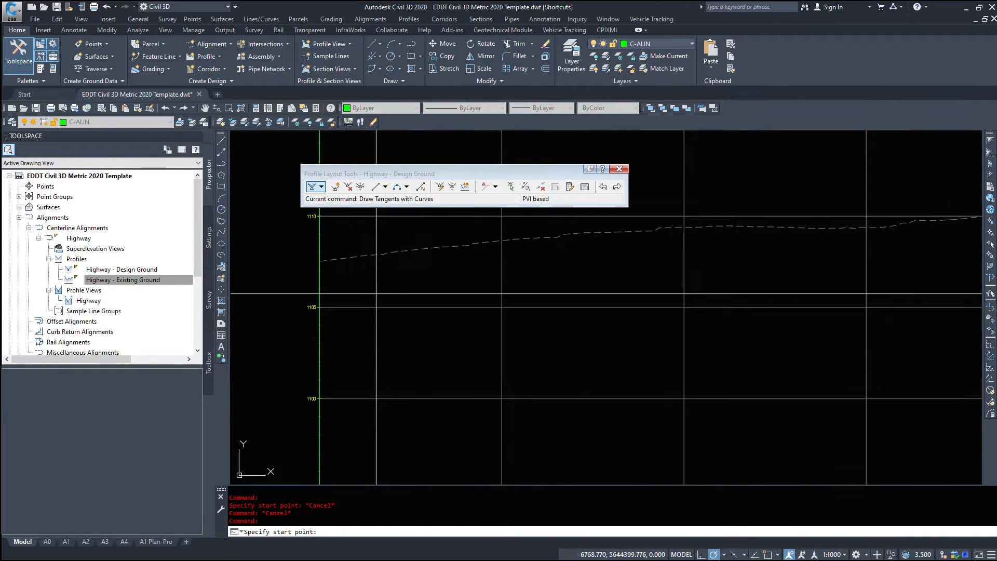
{"action": "mouse_move", "coordinate": [319, 308]}
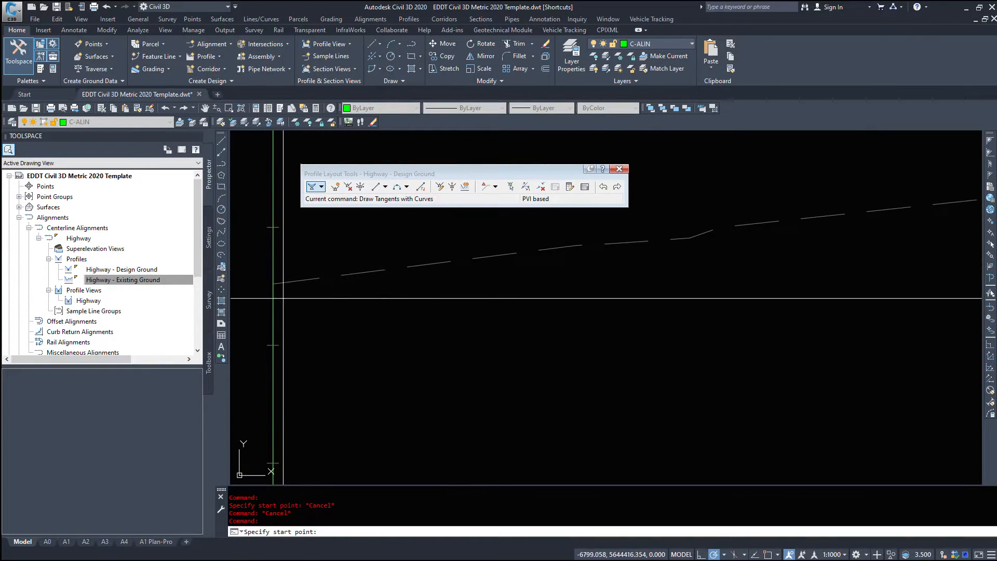
{"action": "mouse_move", "coordinate": [268, 280]}
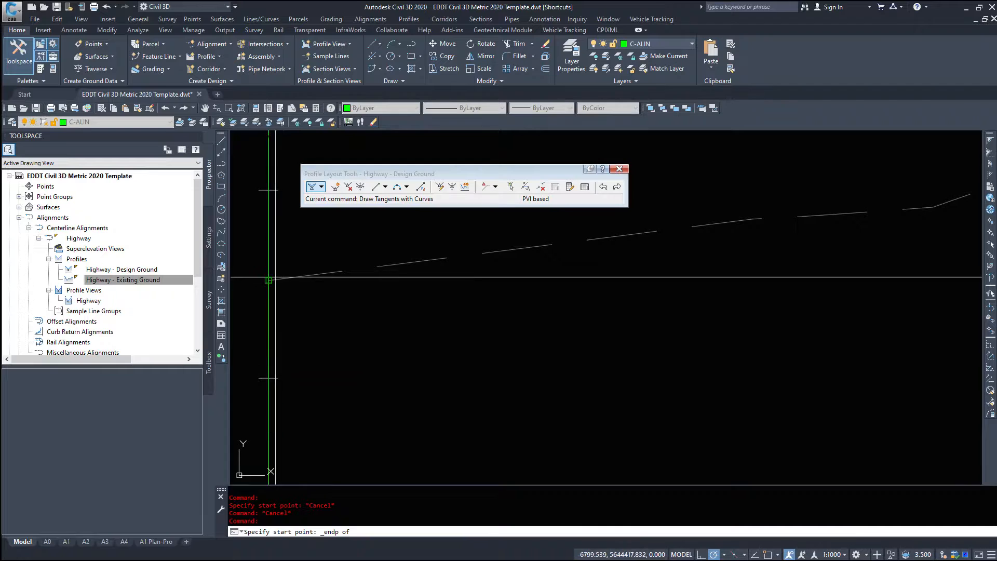
{"action": "mouse_move", "coordinate": [329, 280]}
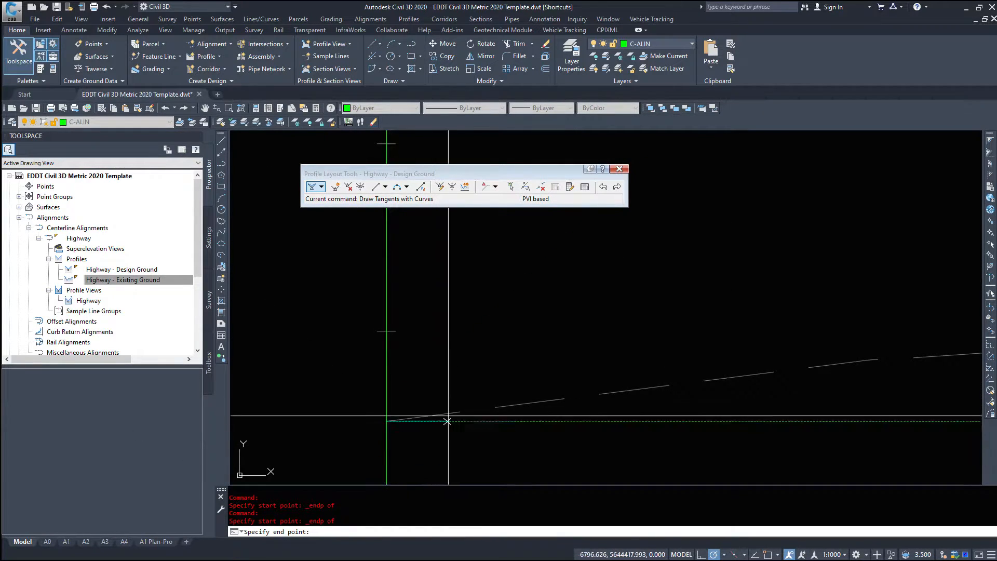
{"action": "mouse_move", "coordinate": [402, 439]}
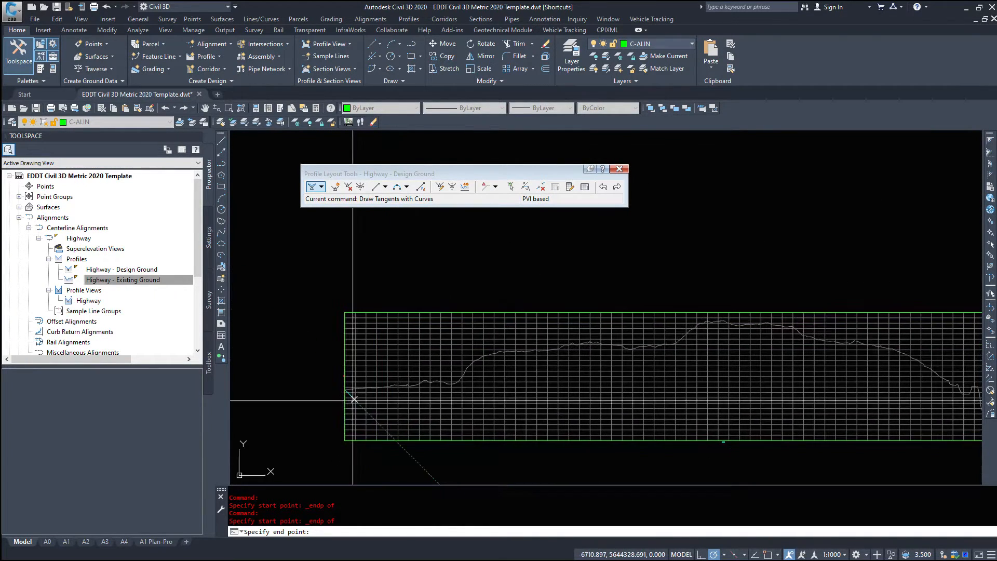
{"action": "mouse_move", "coordinate": [355, 401]}
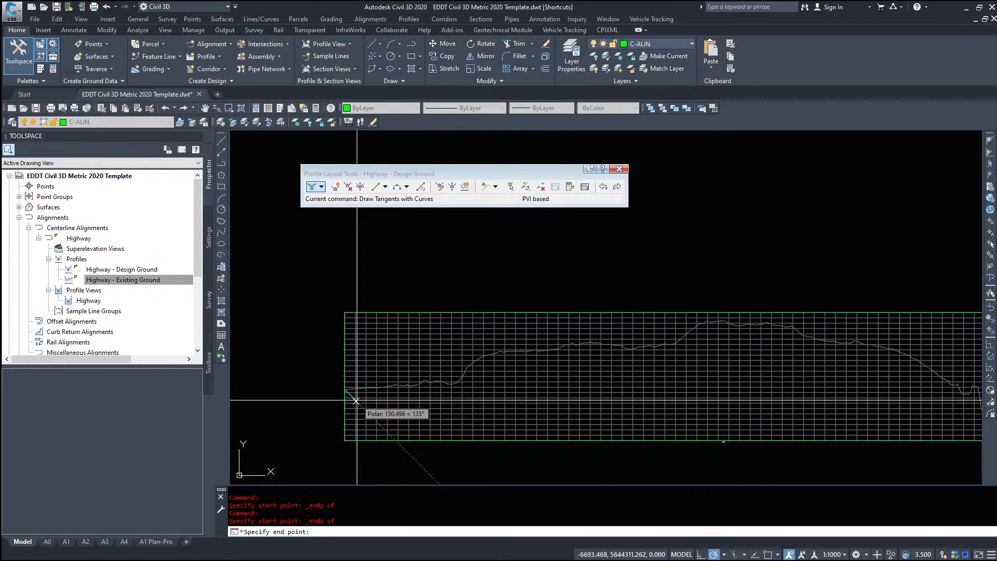
{"action": "mouse_move", "coordinate": [340, 386]}
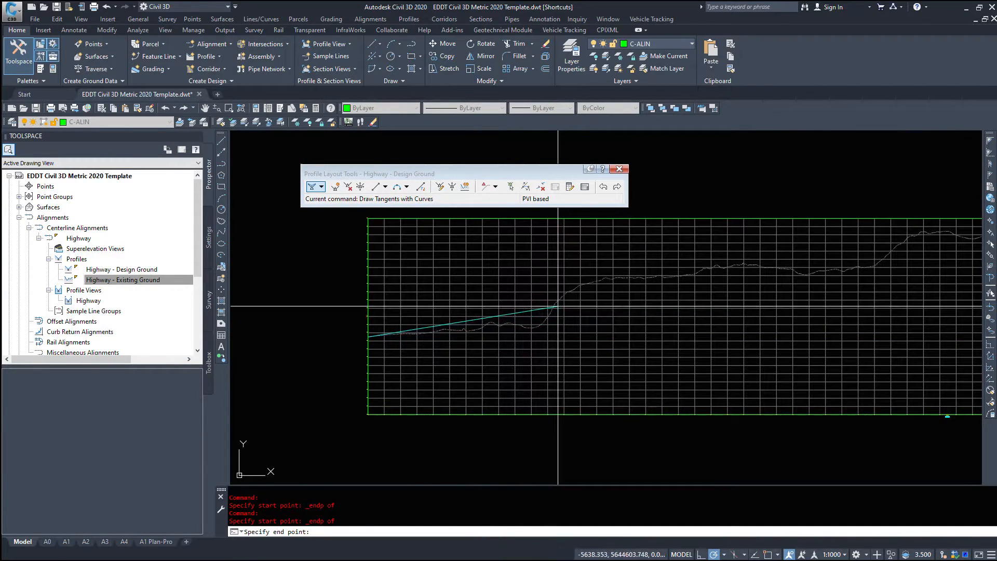
{"action": "mouse_move", "coordinate": [484, 312]}
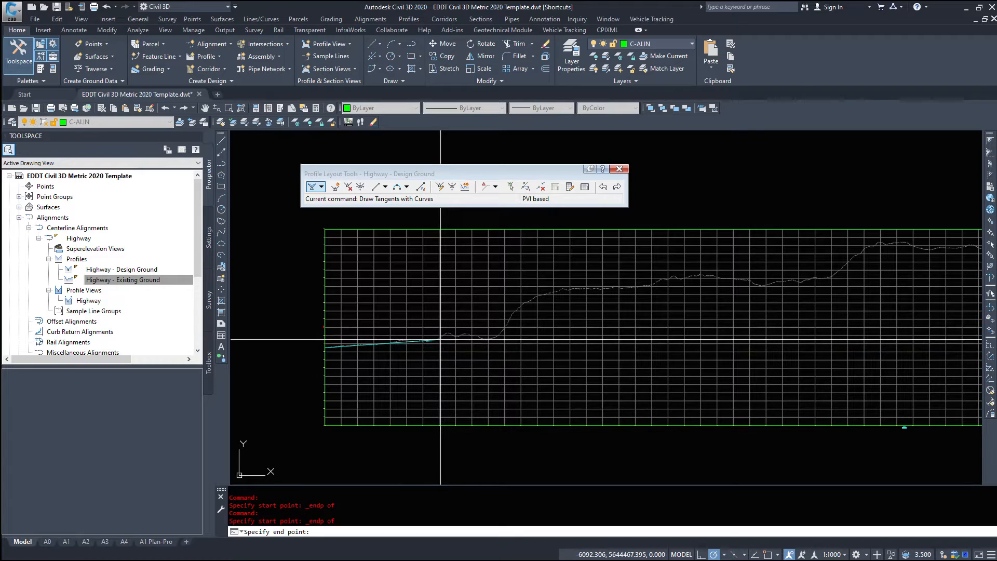
{"action": "mouse_move", "coordinate": [402, 348]}
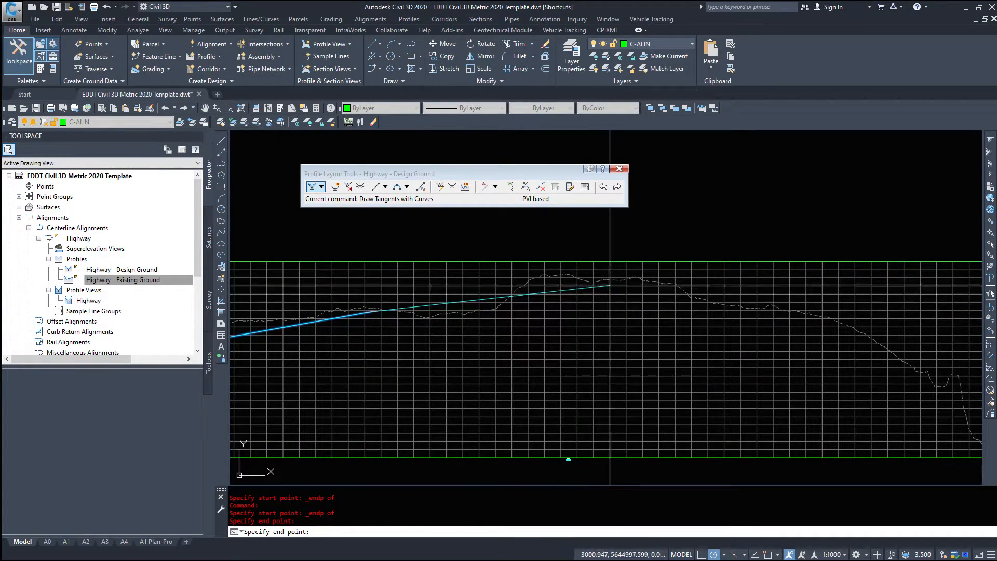
{"action": "left_click", "coordinate": [643, 282]}
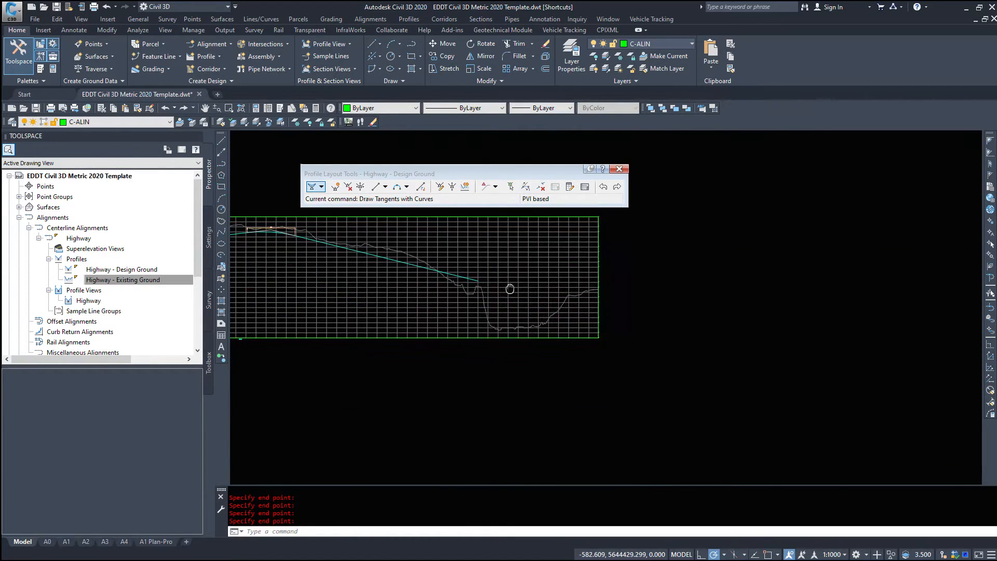
Step: Add a fixed two-point tangent from the first tangent's endpoint to the view's right edge
{"action": "left_click", "coordinate": [386, 186]}
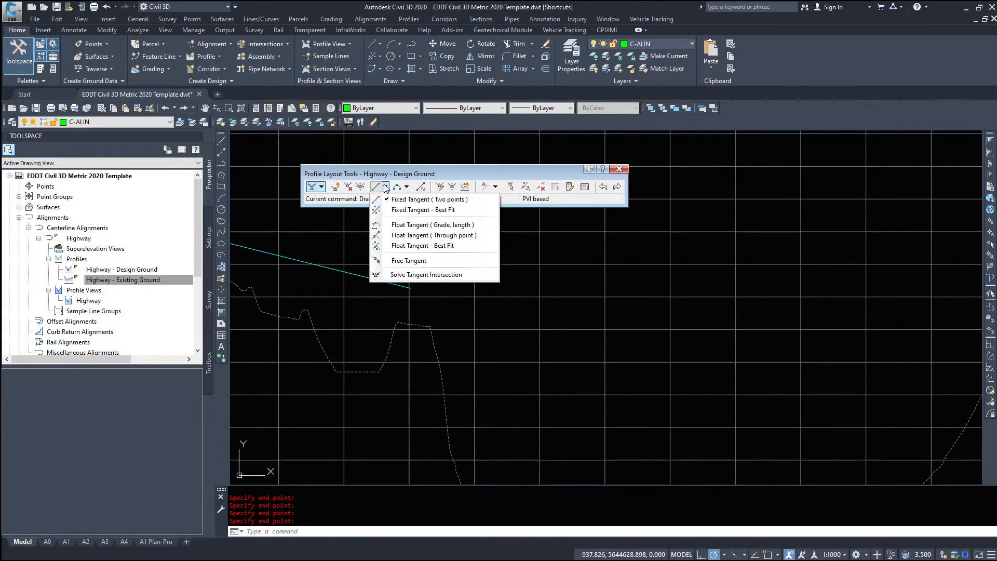
{"action": "mouse_move", "coordinate": [430, 198]}
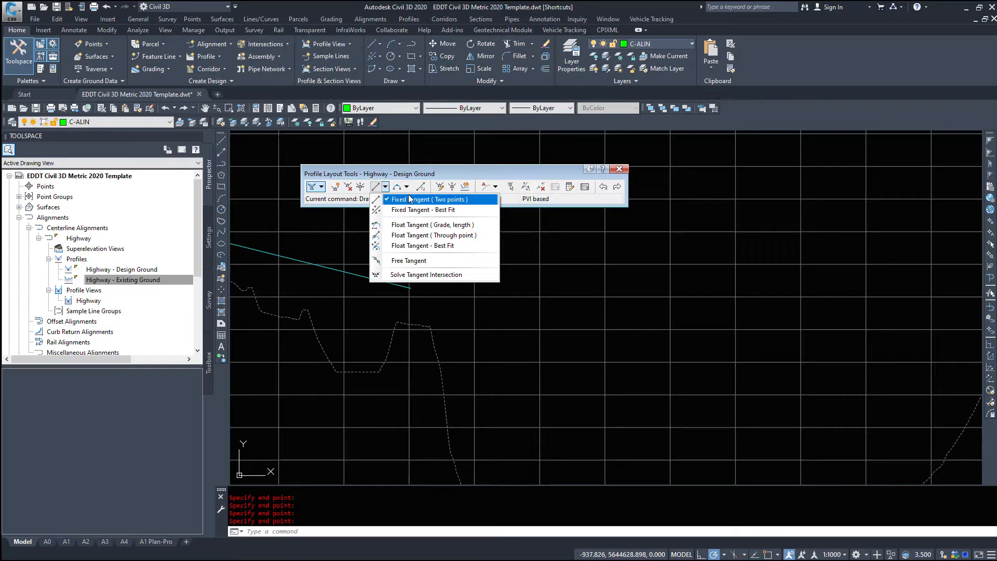
{"action": "mouse_move", "coordinate": [394, 188]}
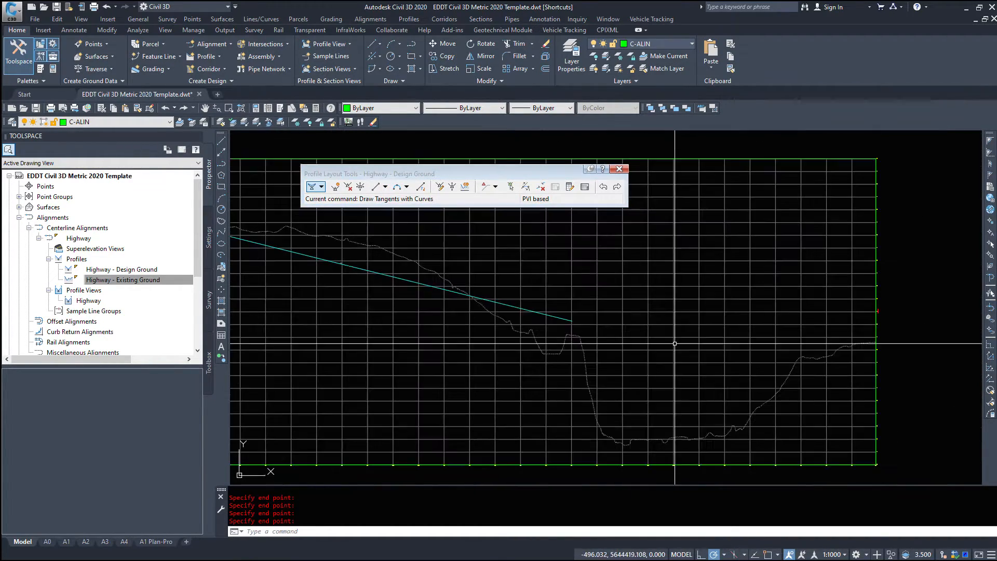
{"action": "left_click", "coordinate": [386, 186]}
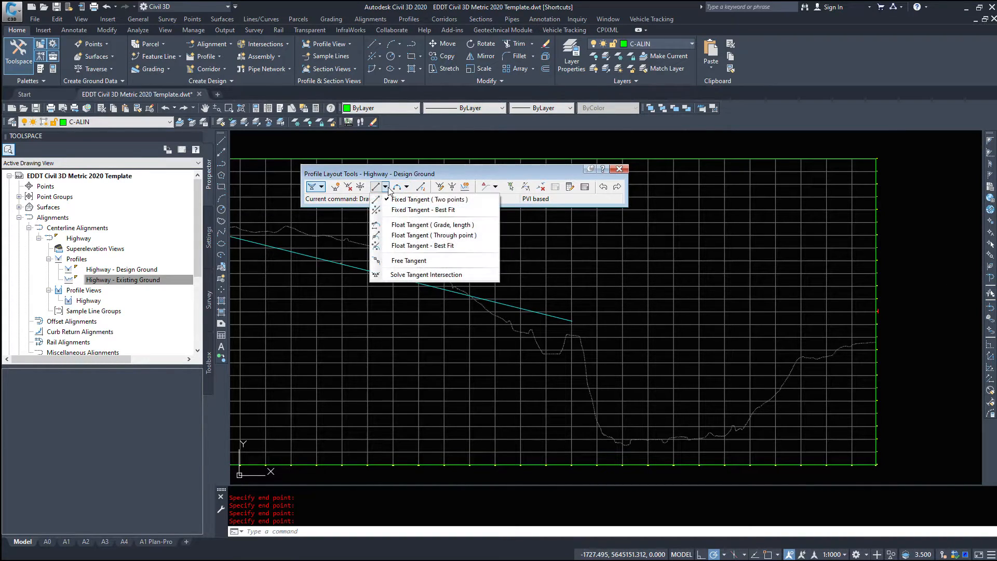
{"action": "left_click", "coordinate": [430, 199]}
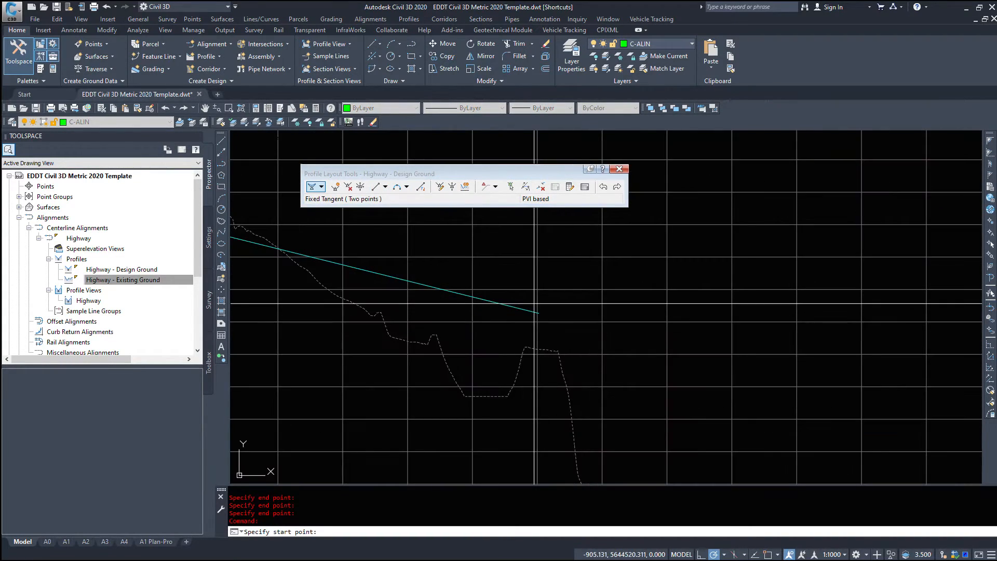
{"action": "right_click", "coordinate": [534, 331]}
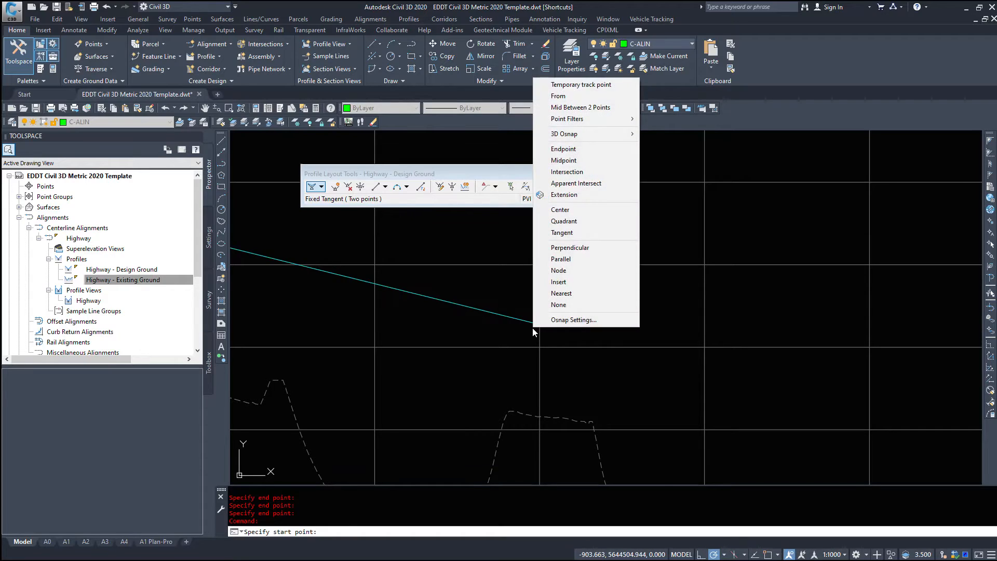
{"action": "left_click", "coordinate": [563, 149]}
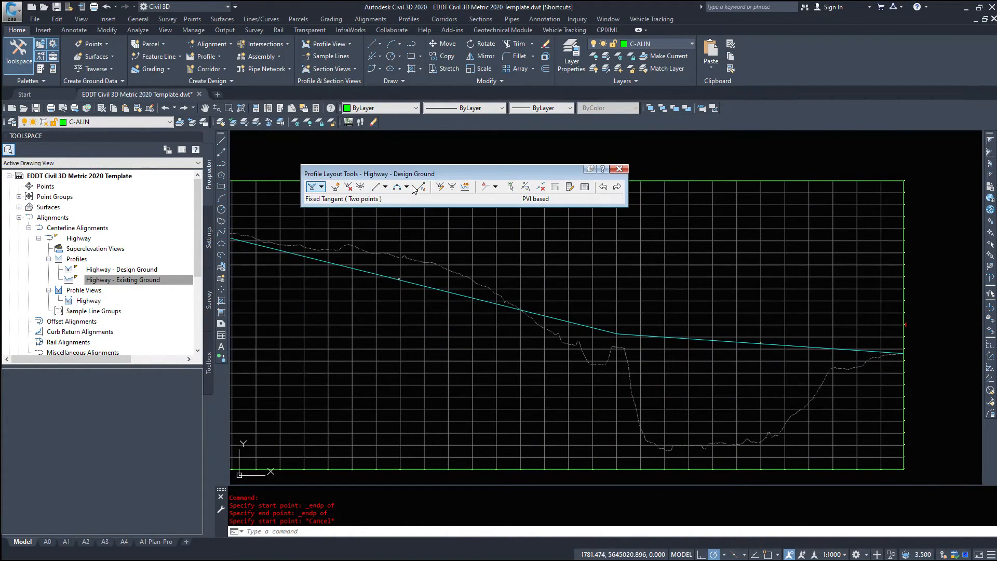
Step: Join the two design tangents with a free parabolic vertical curve of K 70
{"action": "left_click", "coordinate": [406, 187]}
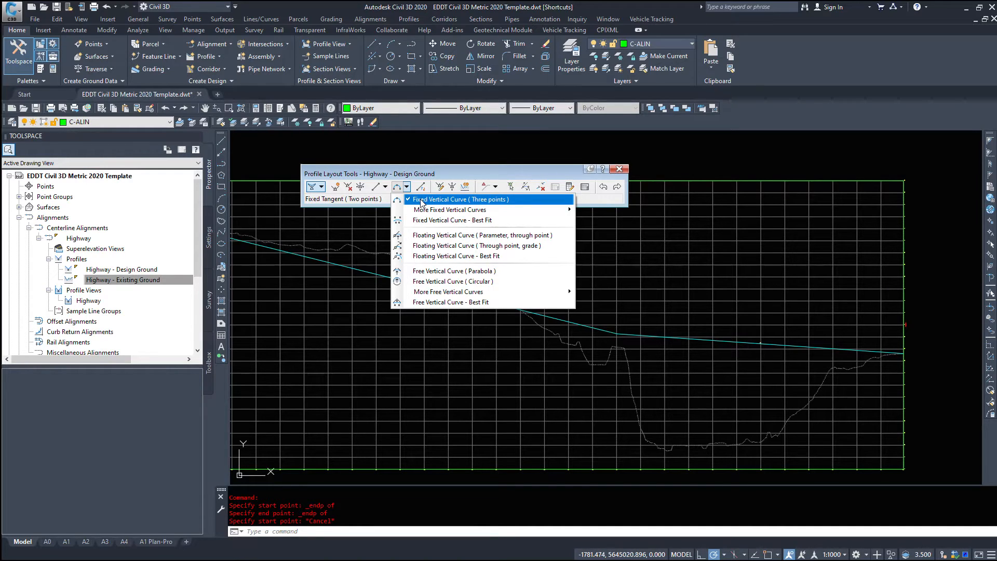
{"action": "mouse_move", "coordinate": [461, 272]}
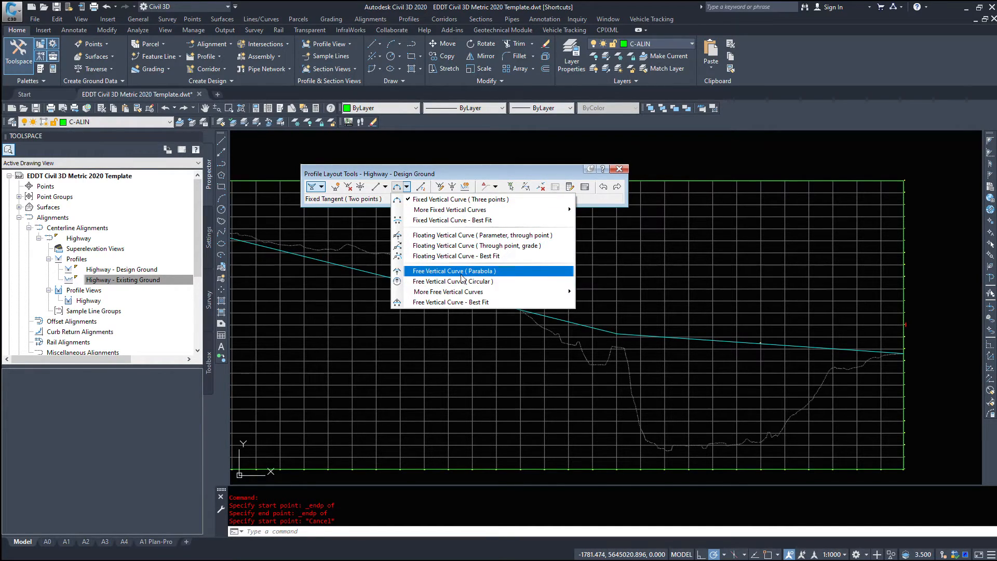
{"action": "left_click", "coordinate": [453, 271]}
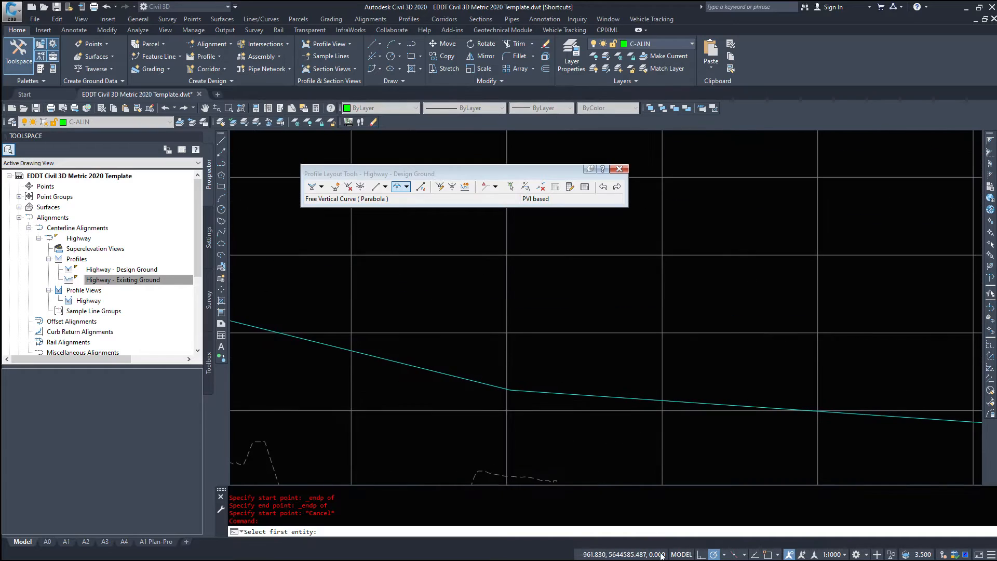
{"action": "left_click", "coordinate": [529, 386]}
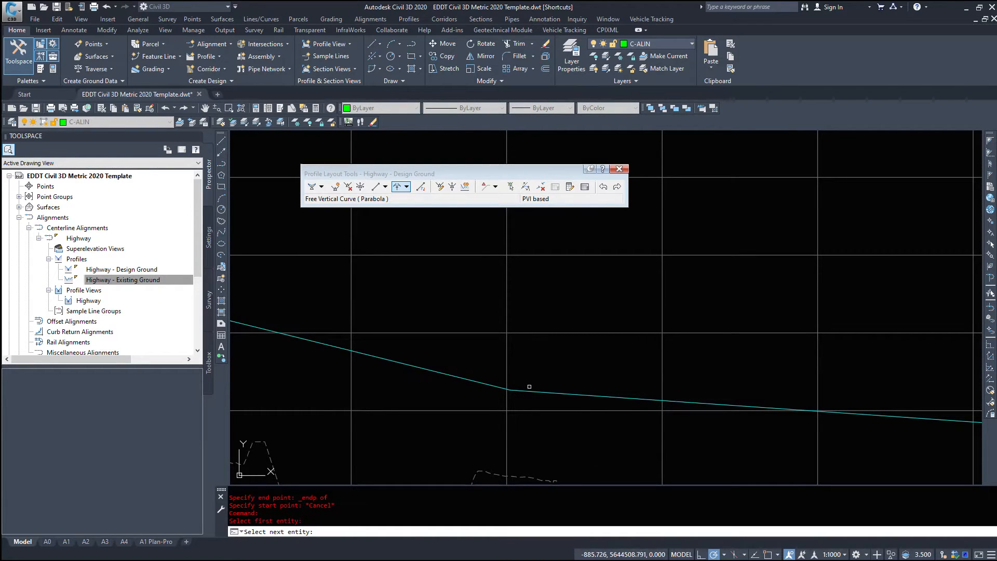
{"action": "left_click", "coordinate": [529, 386]}
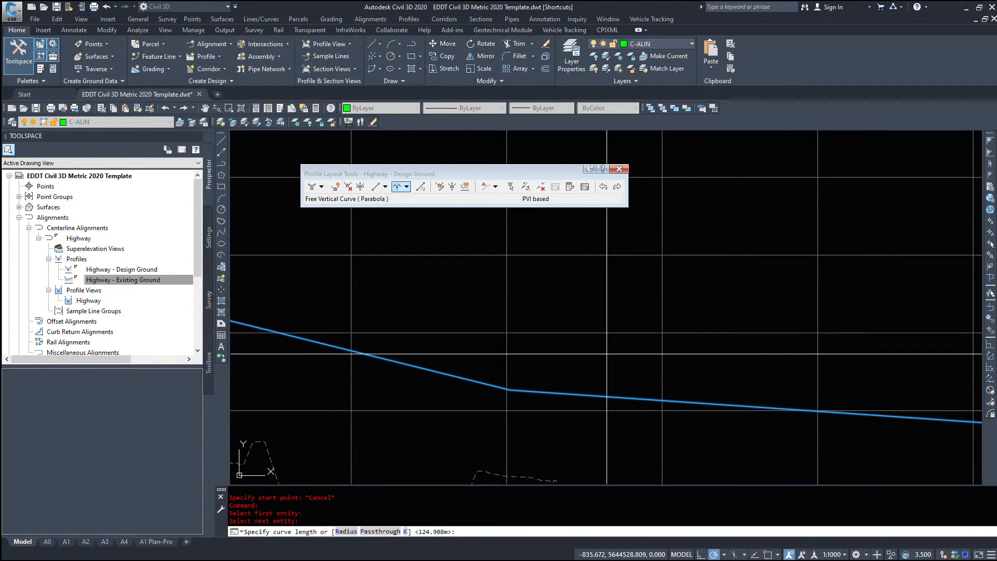
{"action": "type", "text": "k"}
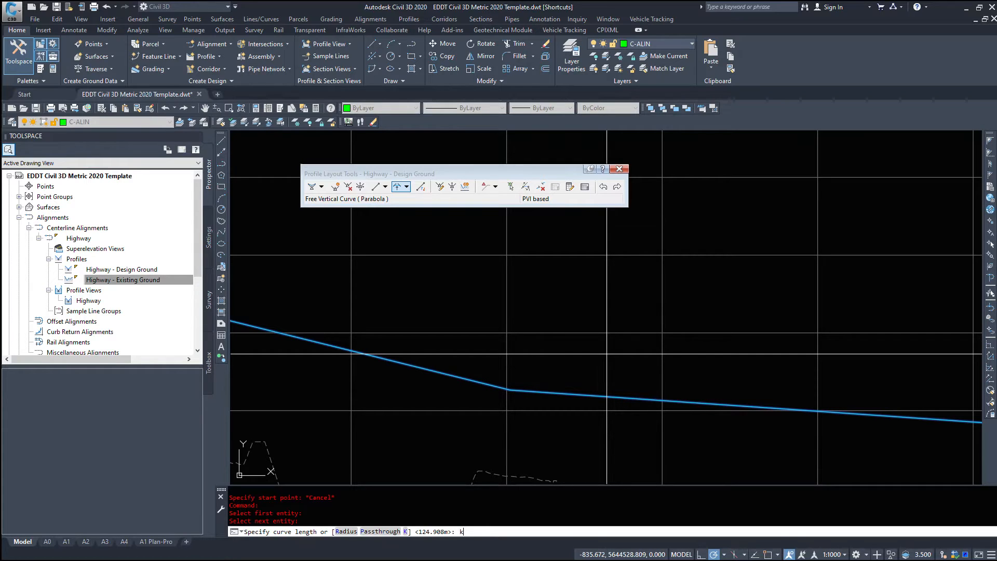
{"action": "key", "text": "Return"}
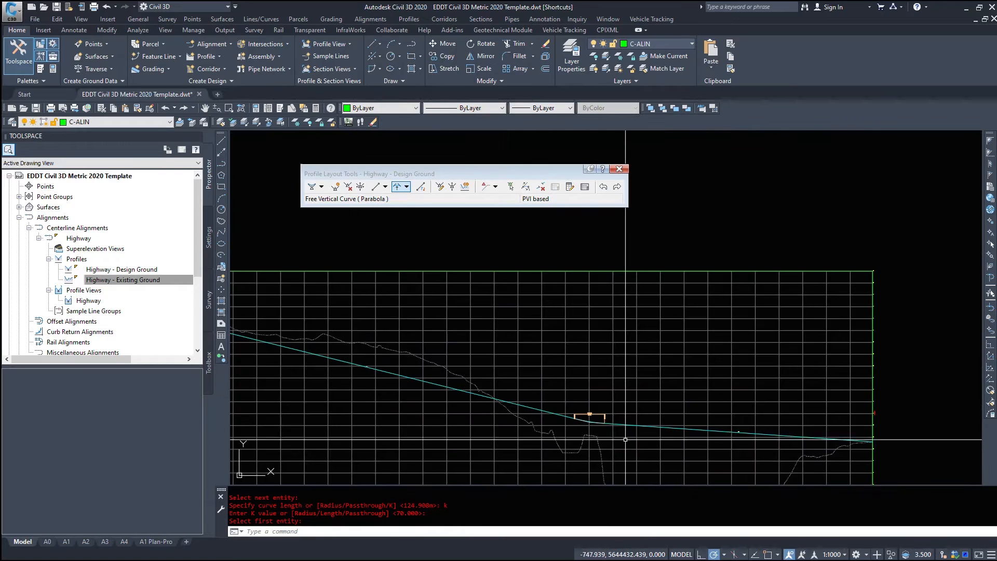
{"action": "key", "text": "Escape"}
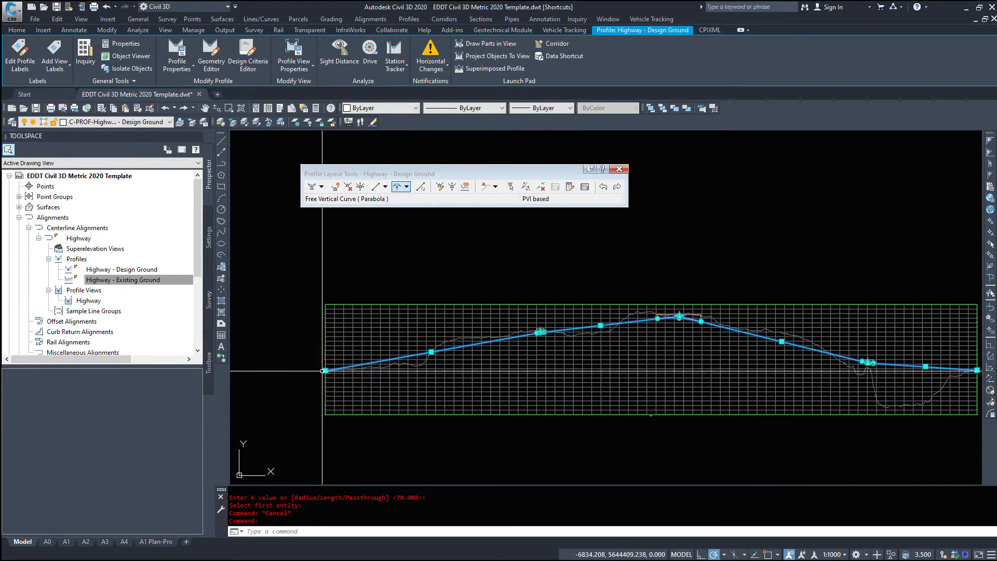
{"action": "mouse_move", "coordinate": [685, 334]}
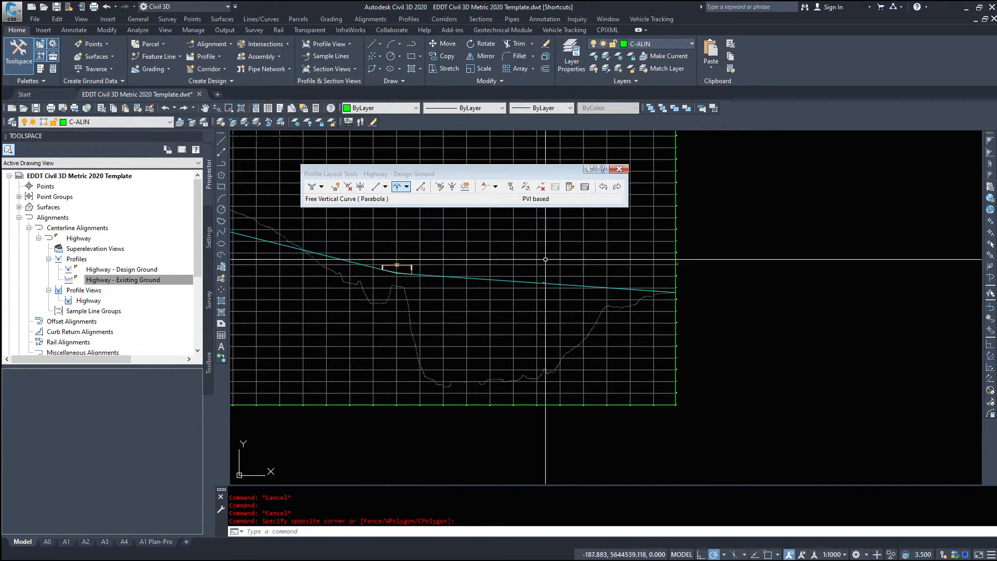
{"action": "mouse_move", "coordinate": [376, 262]}
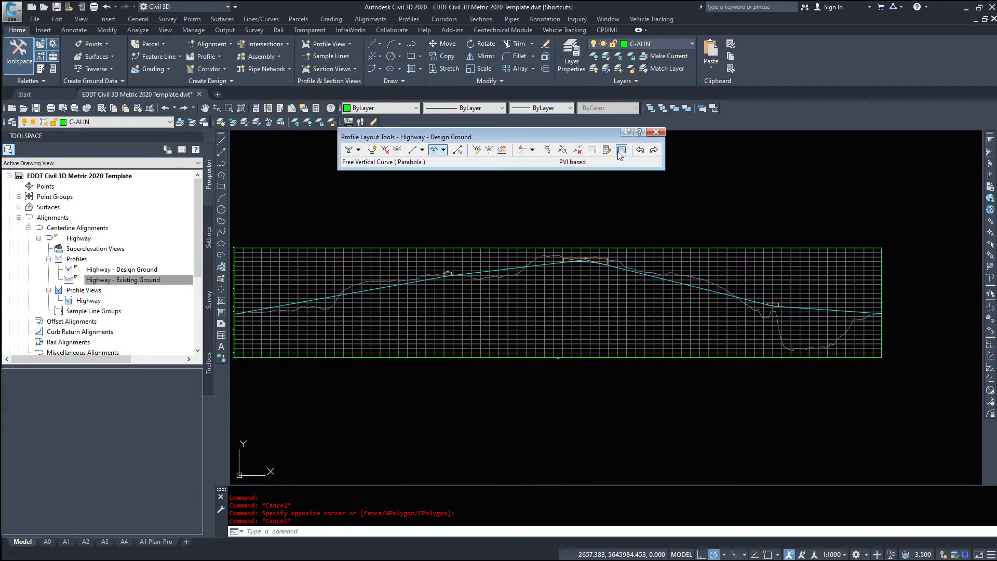
{"action": "mouse_move", "coordinate": [419, 165]}
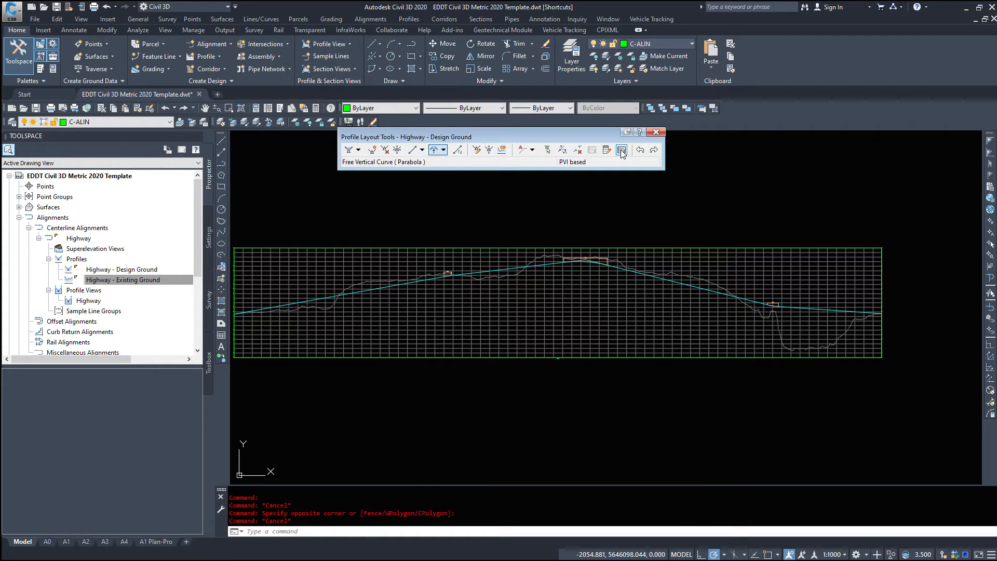
Step: Open the Profile Entities grid to review the five PVIs' grades, curve lengths, K values and radii
{"action": "left_click", "coordinate": [622, 149]}
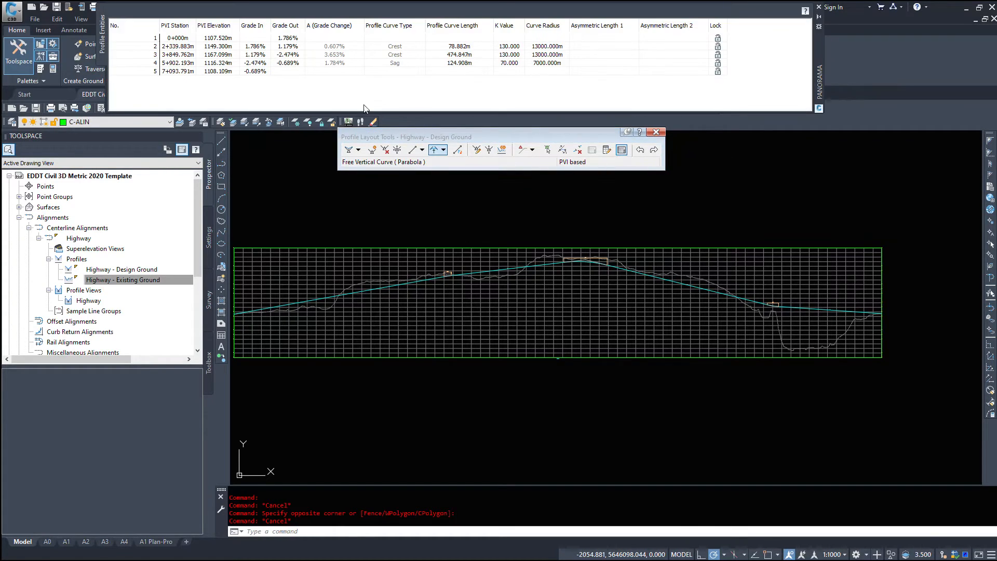
{"action": "mouse_move", "coordinate": [162, 75]}
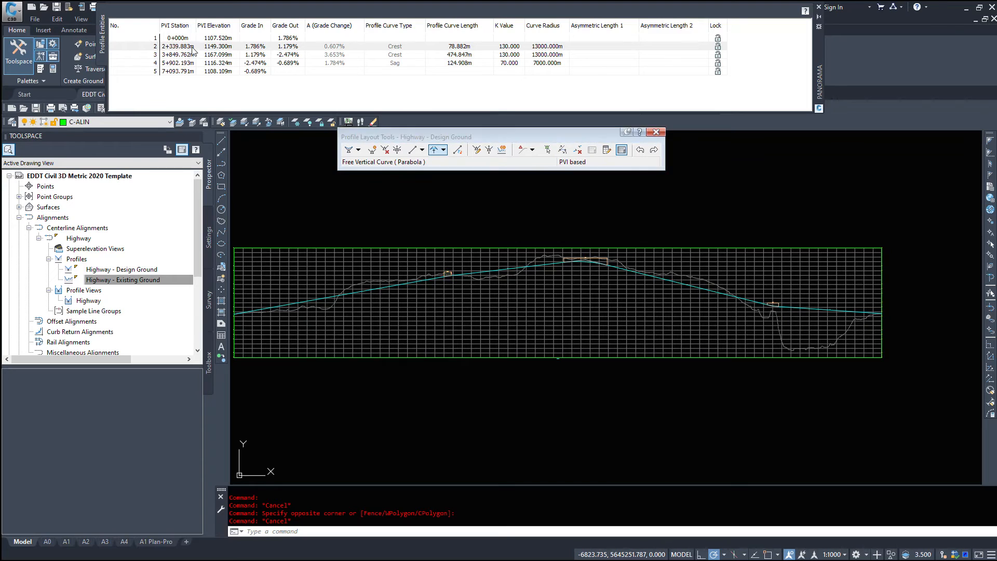
{"action": "mouse_move", "coordinate": [267, 346]}
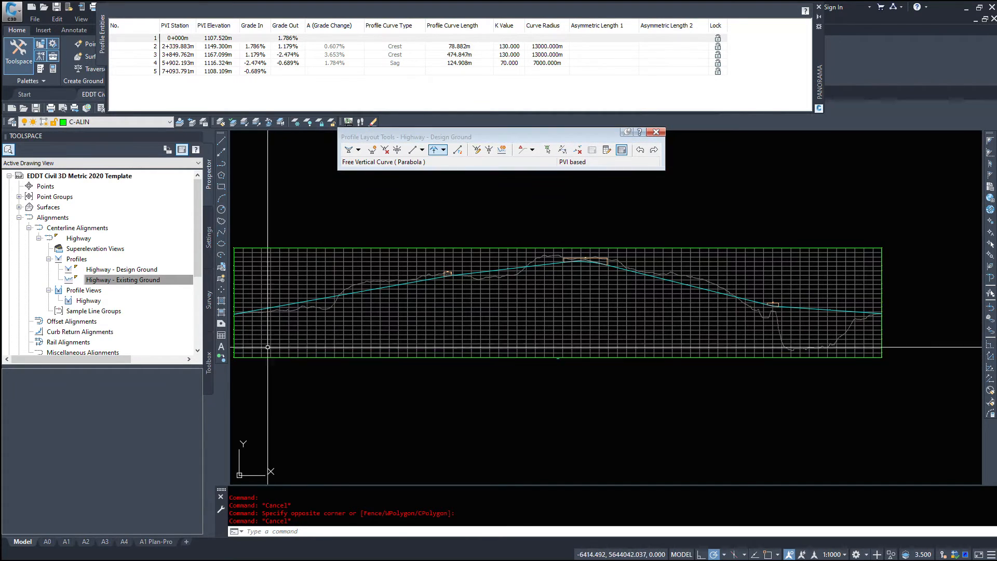
{"action": "mouse_move", "coordinate": [448, 279]}
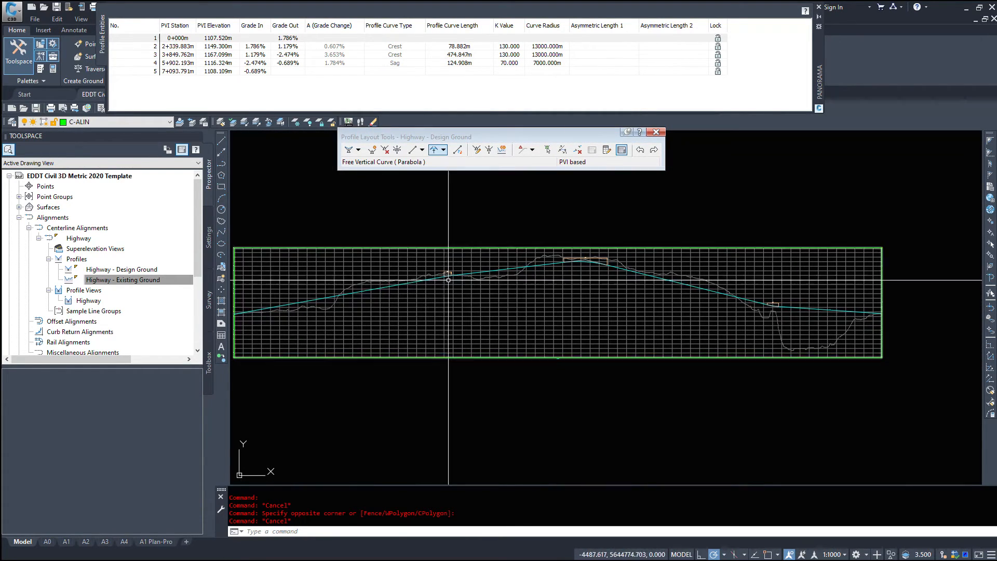
{"action": "right_click", "coordinate": [345, 284]}
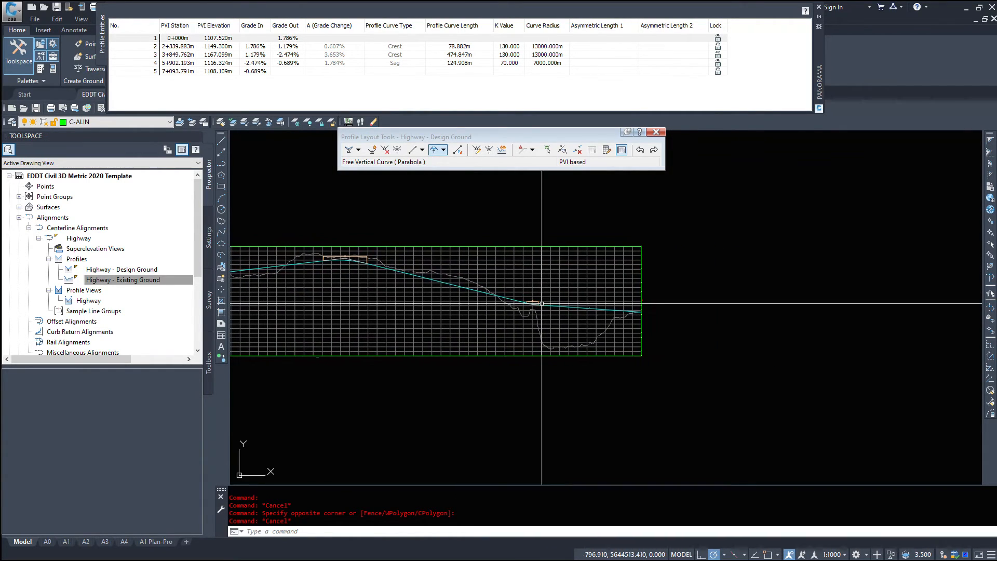
{"action": "mouse_move", "coordinate": [632, 310]}
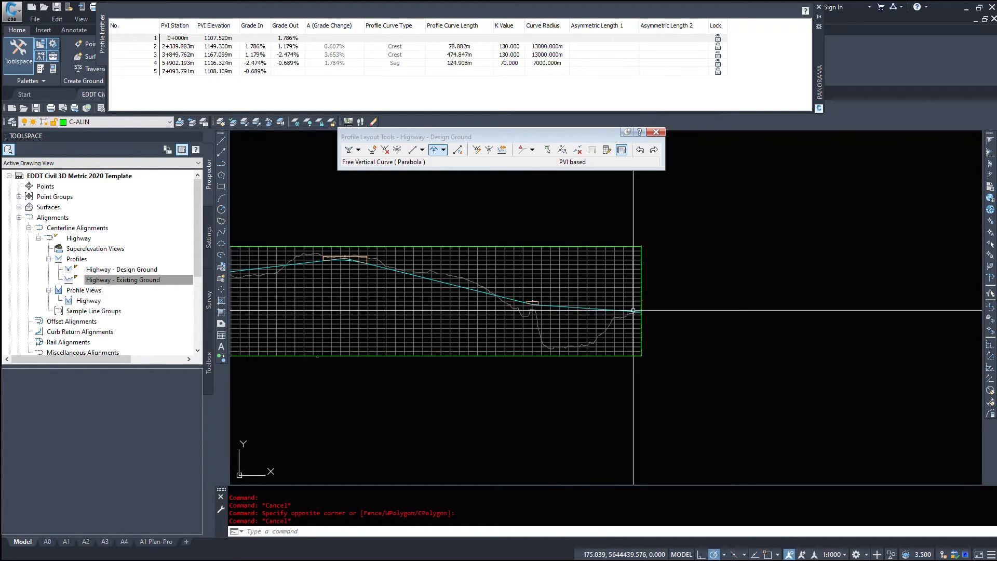
{"action": "mouse_move", "coordinate": [655, 305]}
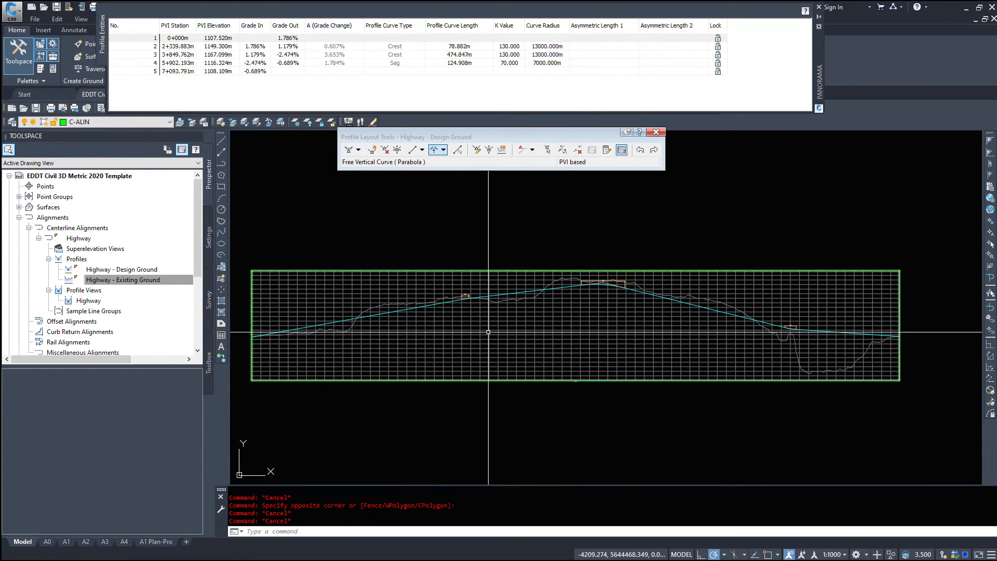
{"action": "mouse_move", "coordinate": [488, 332]}
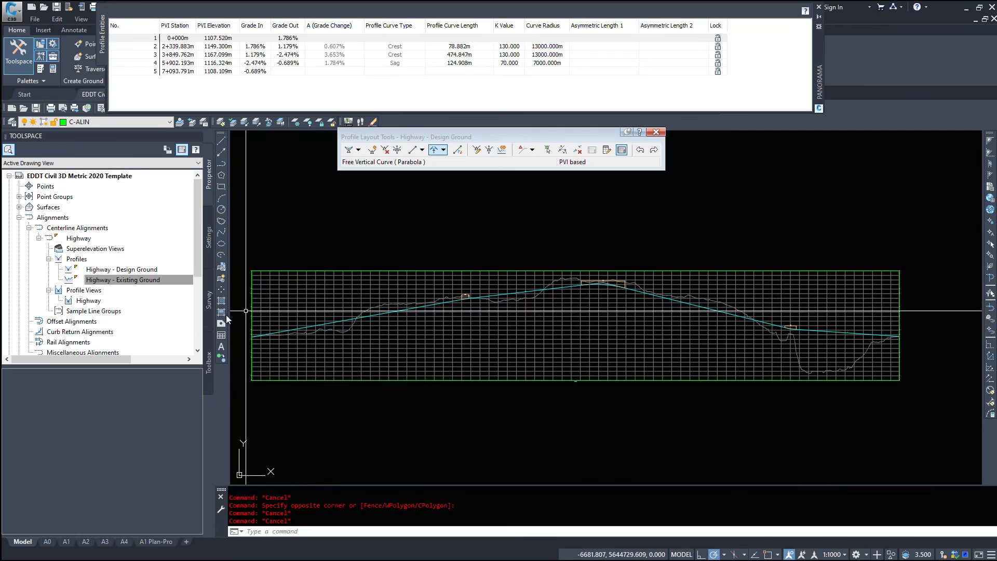
{"action": "mouse_move", "coordinate": [867, 372]}
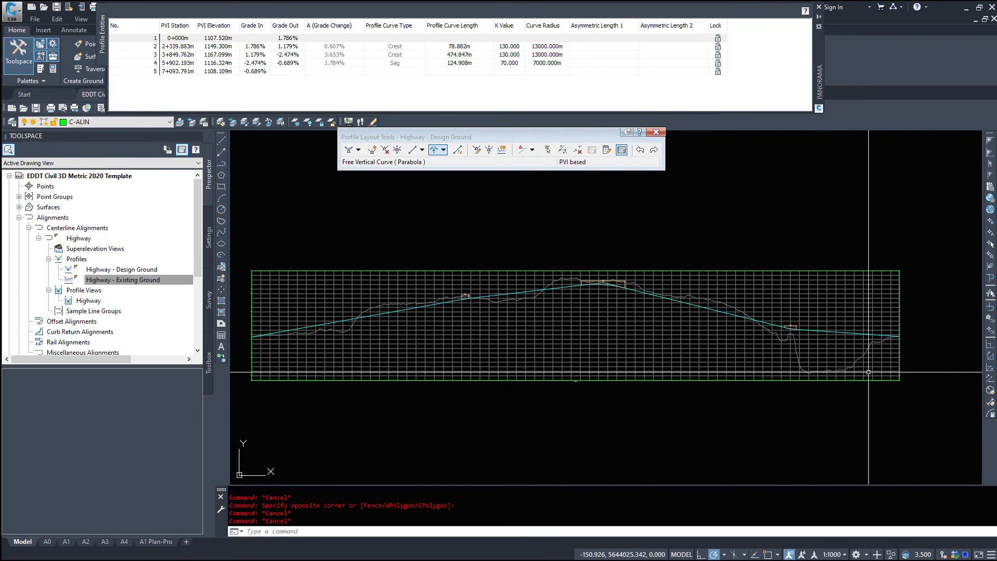
{"action": "mouse_move", "coordinate": [337, 186]}
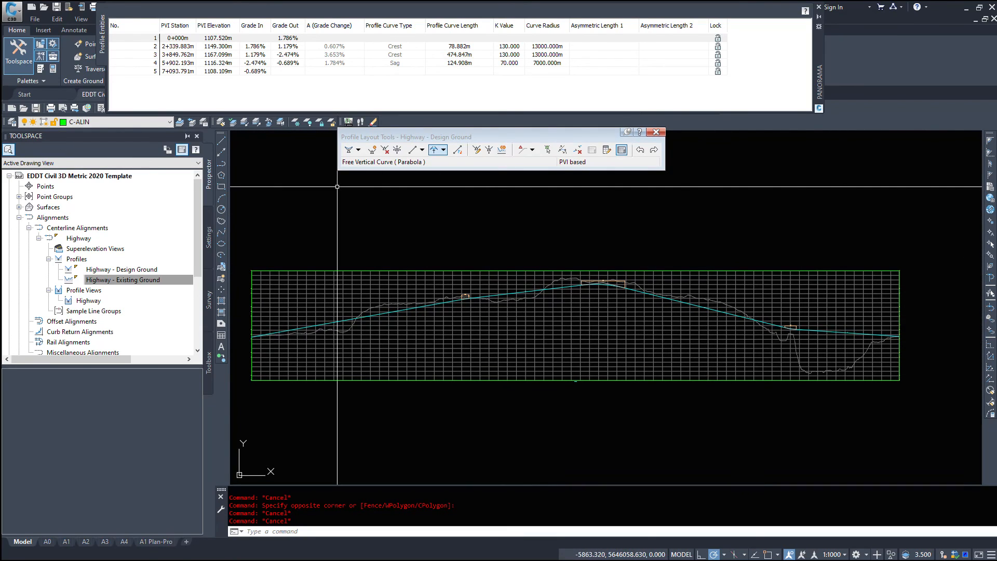